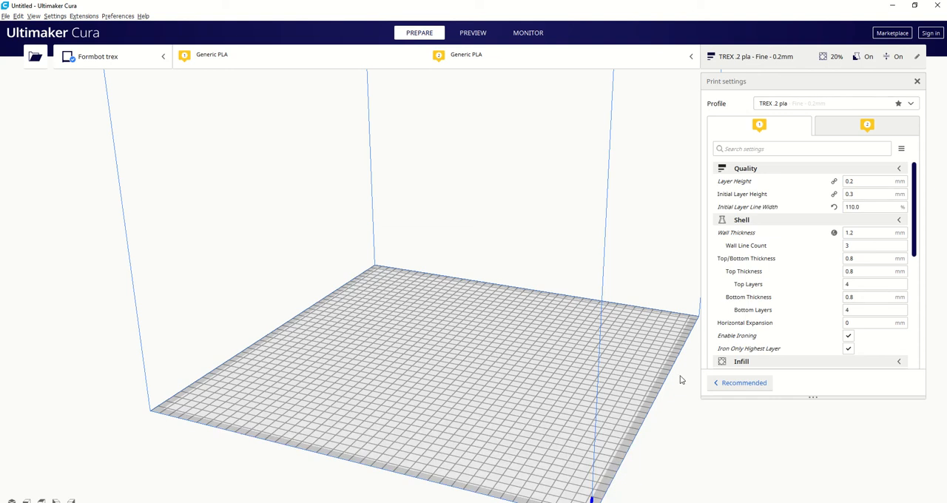
mouse_move(604, 338)
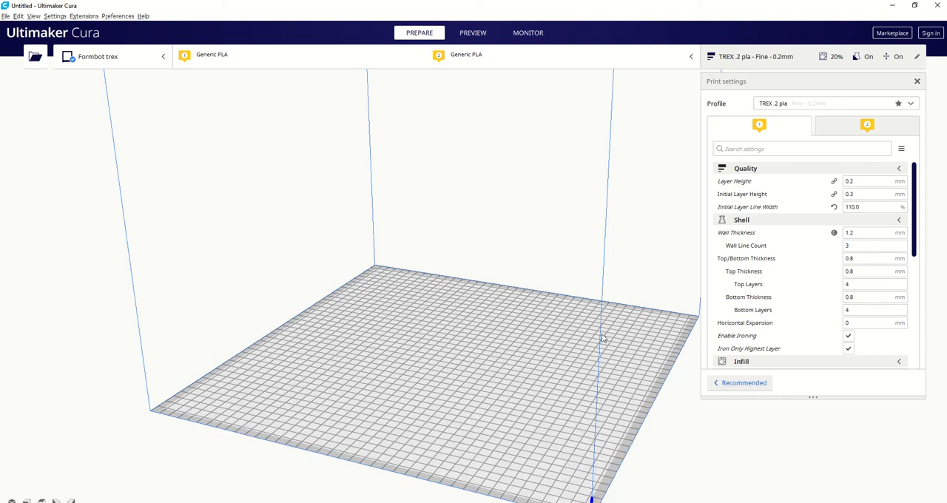
mouse_move(616, 364)
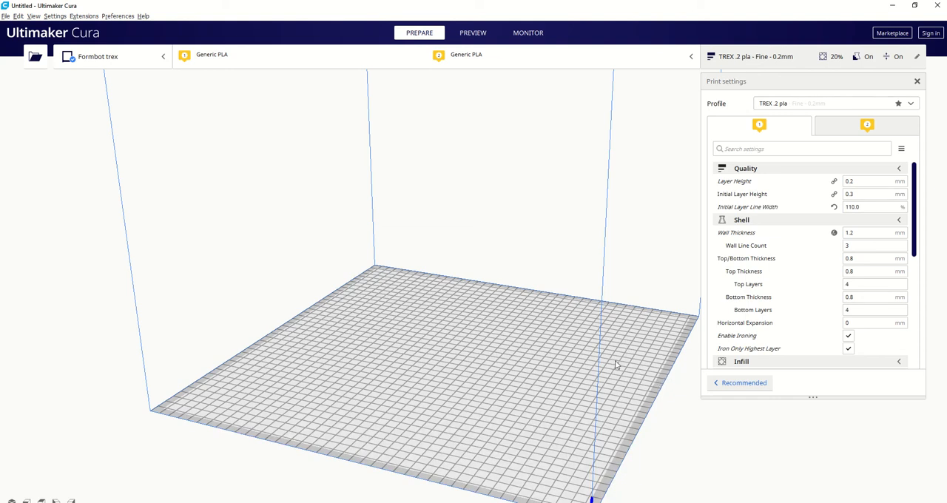
mouse_move(474, 364)
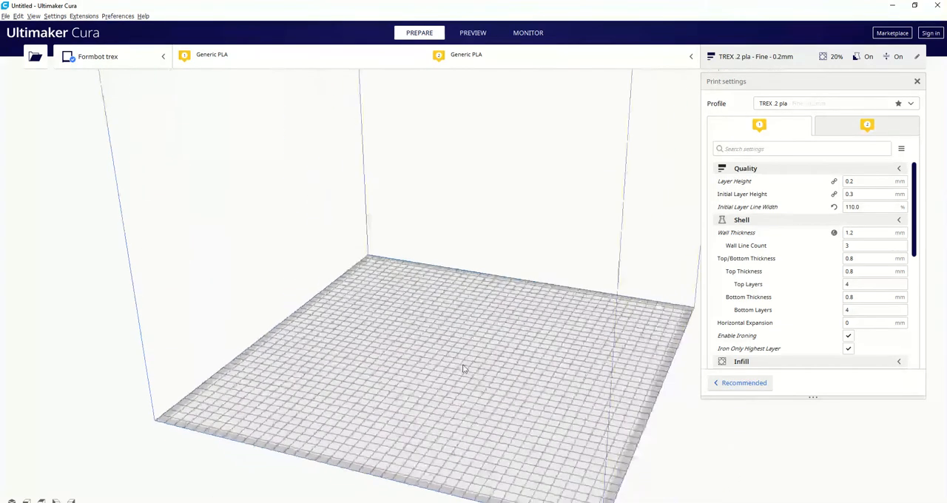
Orbit the view around the empty build plate
drag(462, 368, 407, 373)
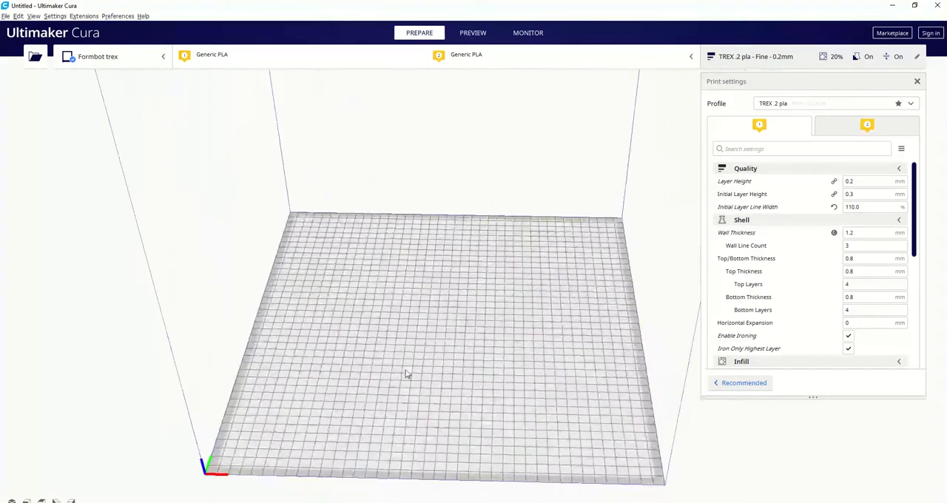
drag(407, 373, 385, 352)
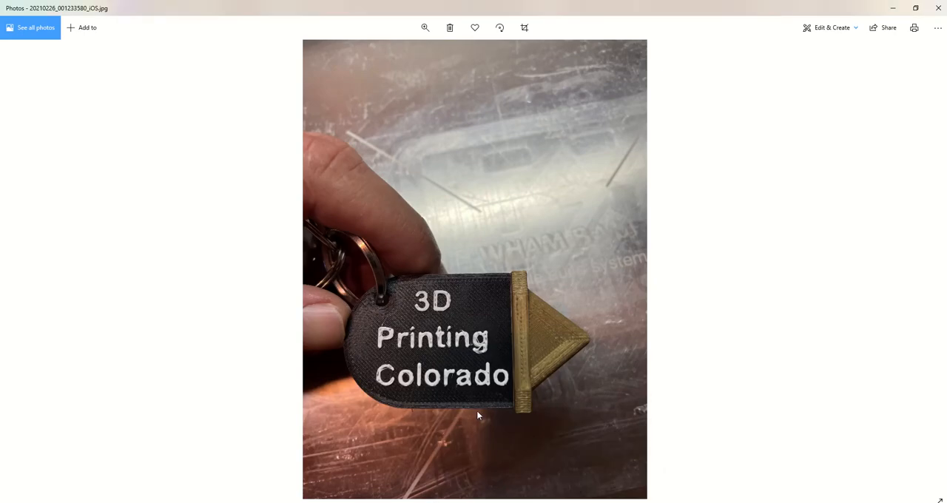
mouse_move(470, 397)
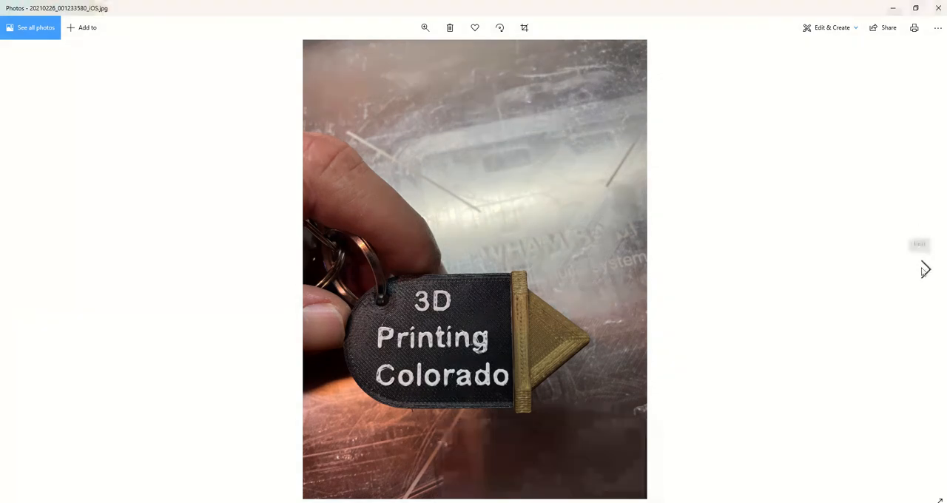
Advance to the next photo, a side view of the two-colour keychain
click(923, 269)
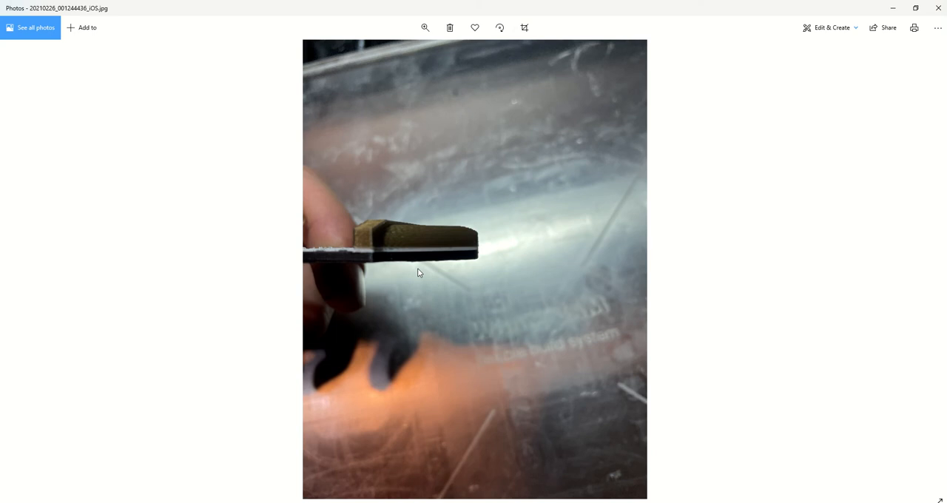
mouse_move(366, 266)
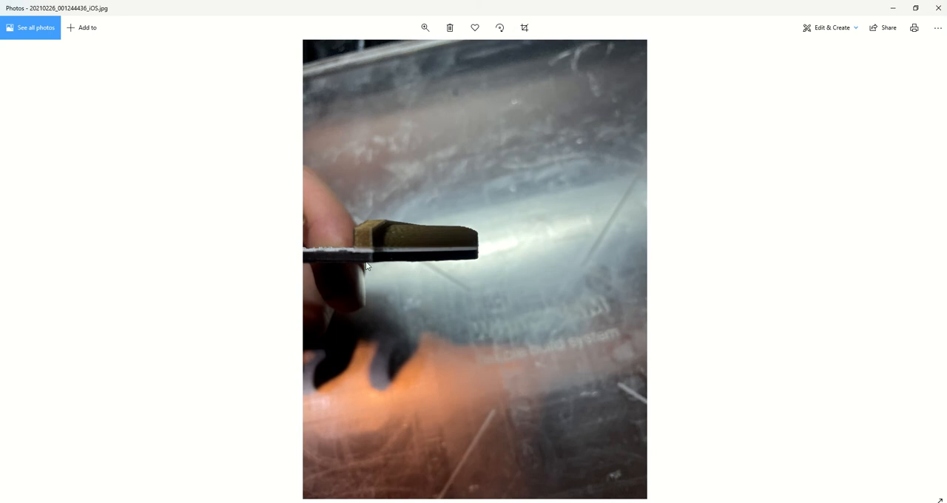
mouse_move(376, 253)
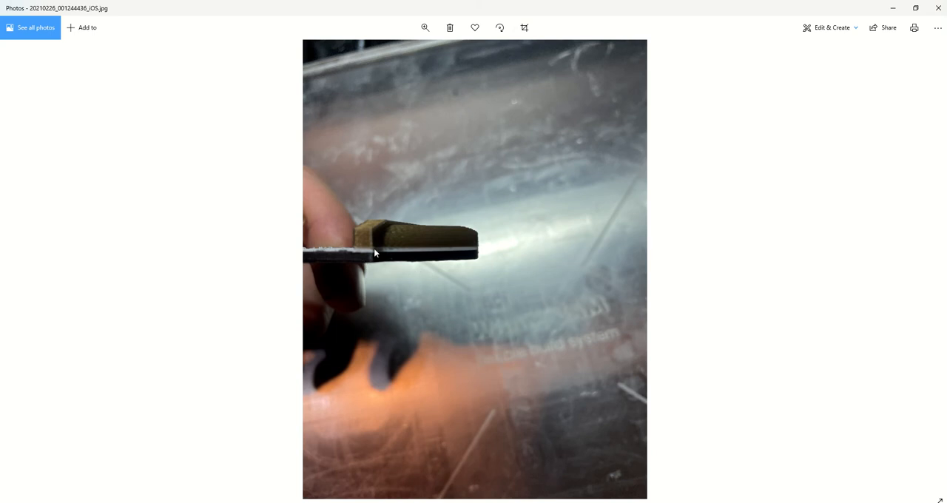
mouse_move(343, 266)
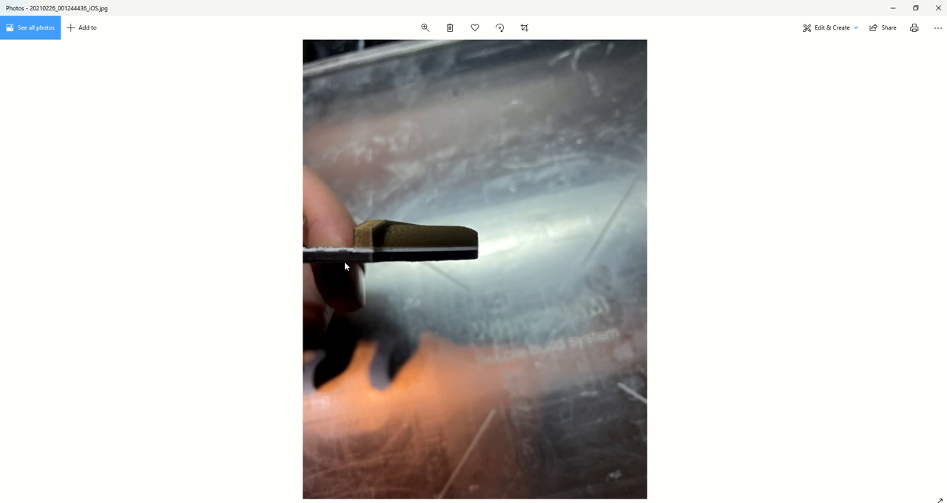
mouse_move(373, 263)
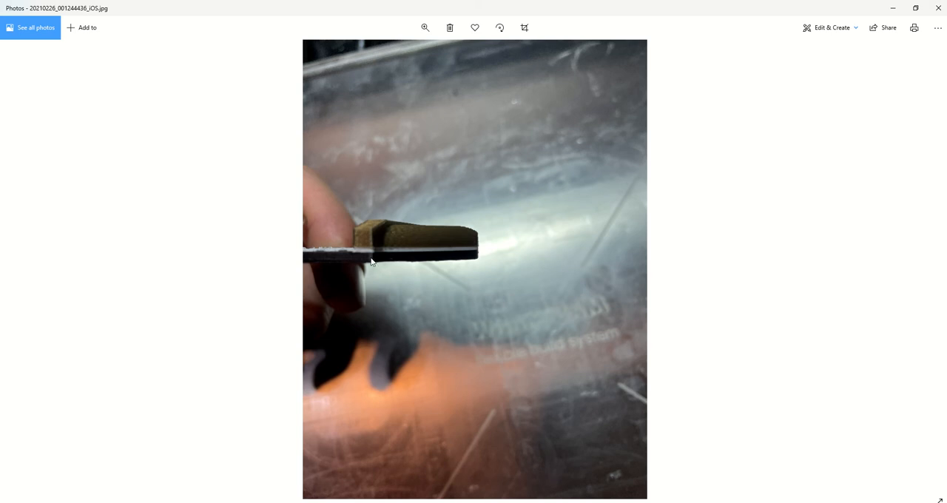
mouse_move(363, 254)
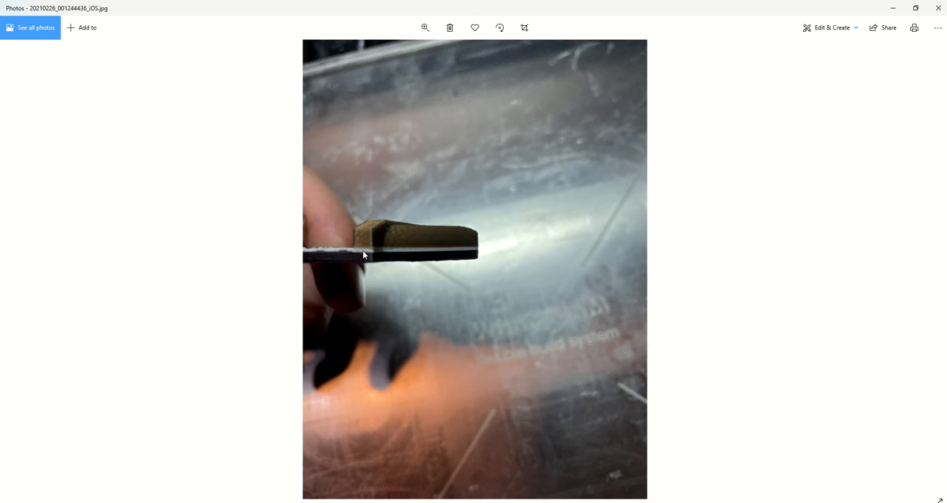
mouse_move(405, 230)
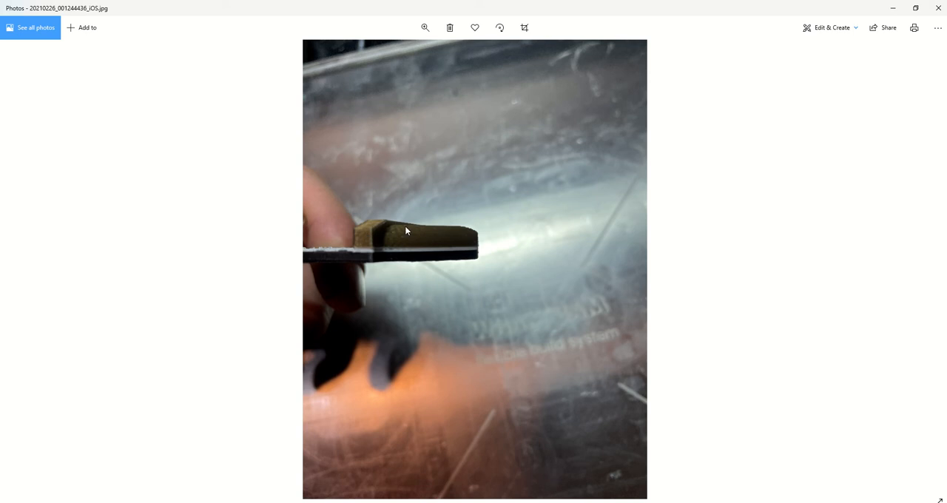
mouse_move(380, 243)
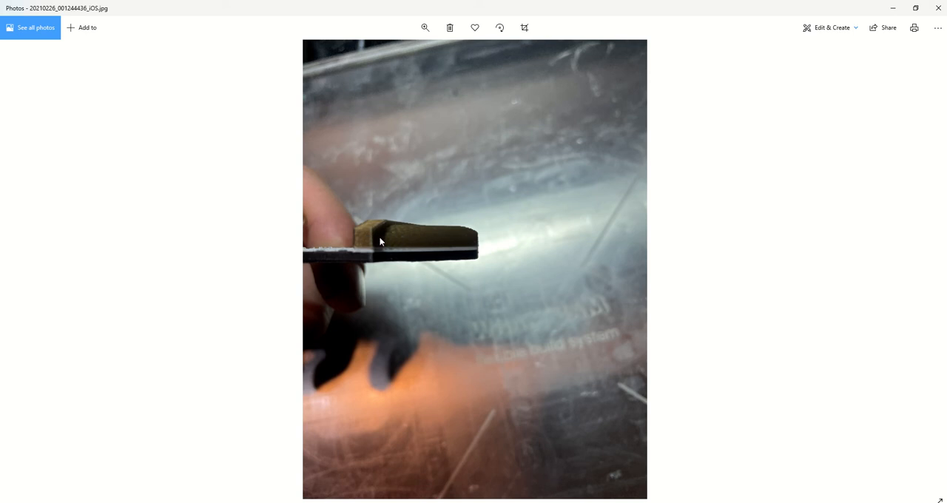
mouse_move(369, 260)
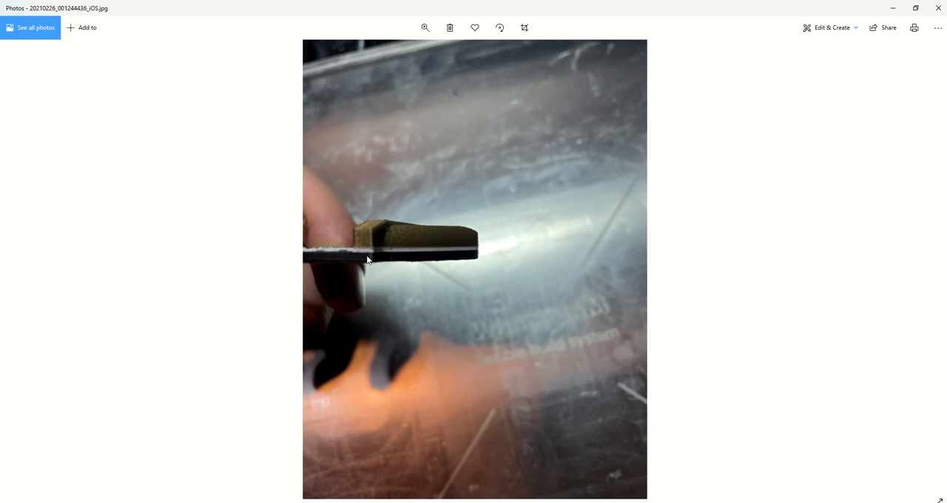
mouse_move(373, 258)
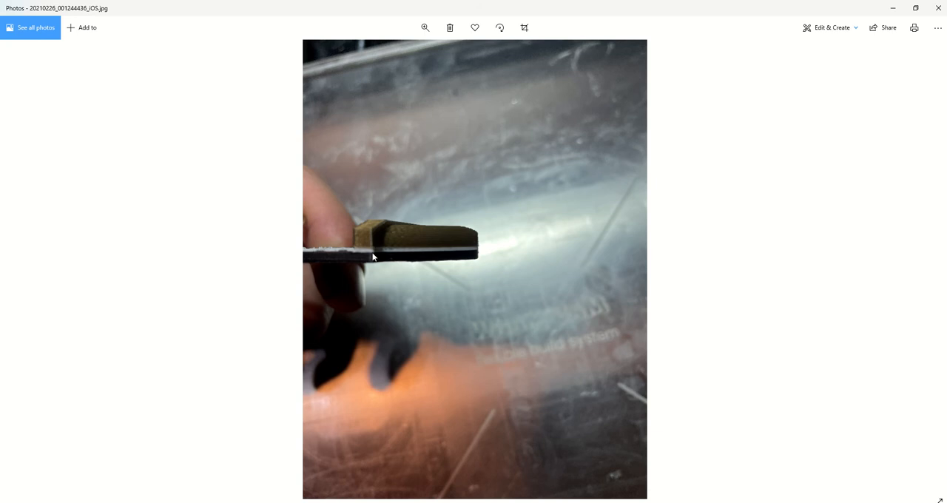
mouse_move(399, 264)
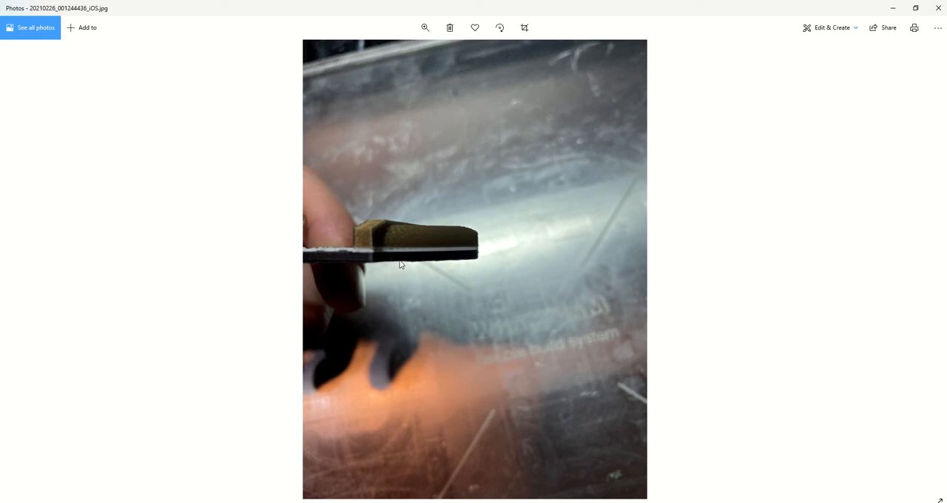
mouse_move(396, 269)
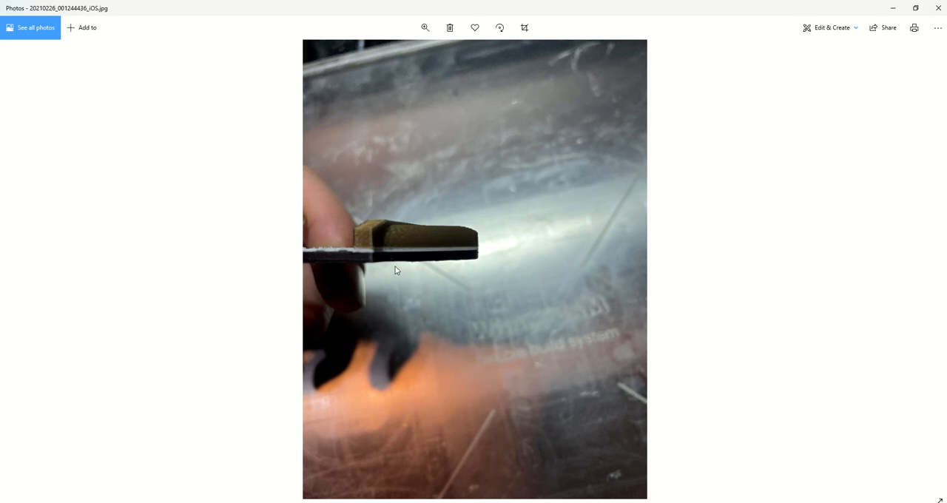
mouse_move(376, 260)
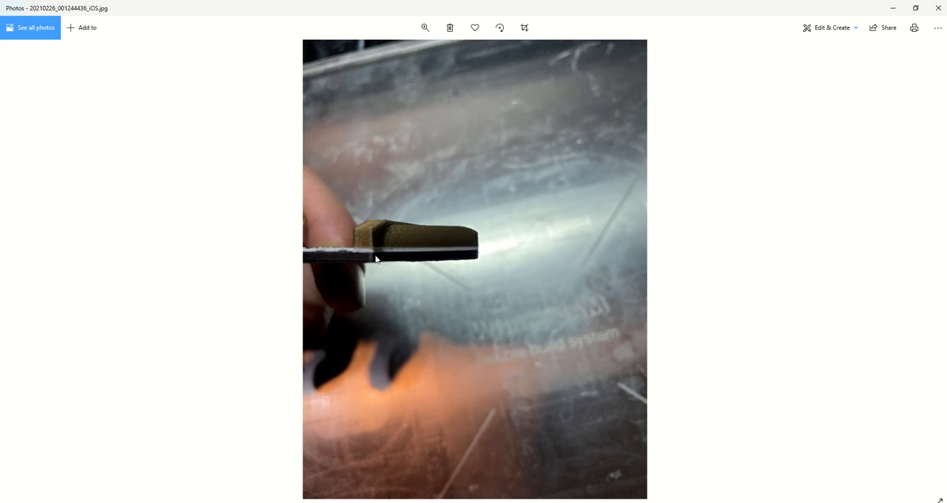
mouse_move(355, 248)
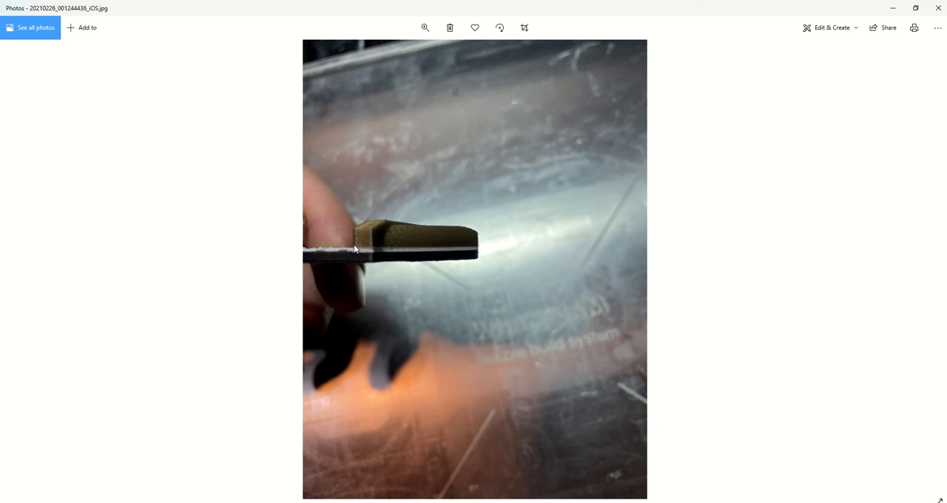
mouse_move(361, 234)
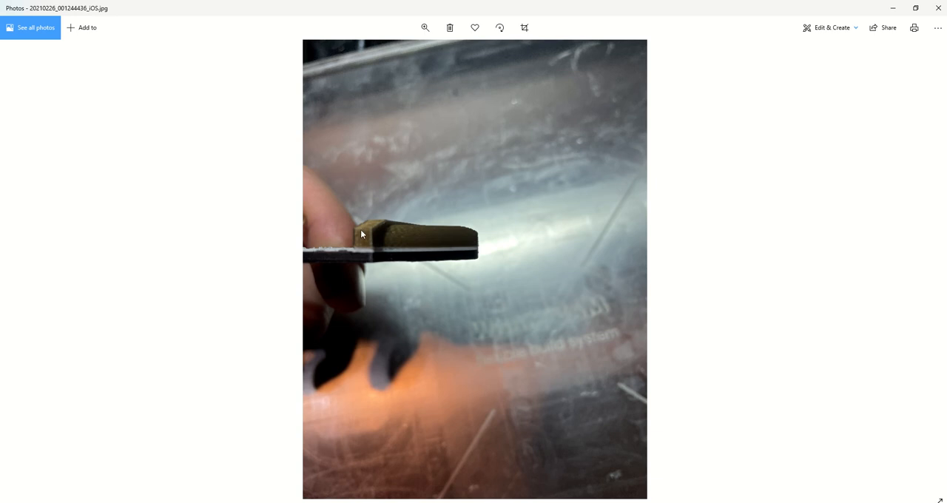
mouse_move(3, 237)
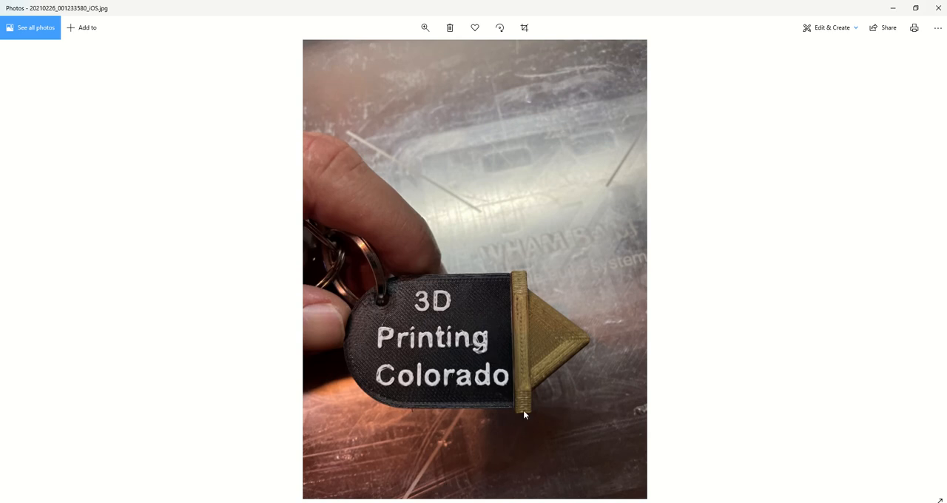
mouse_move(477, 299)
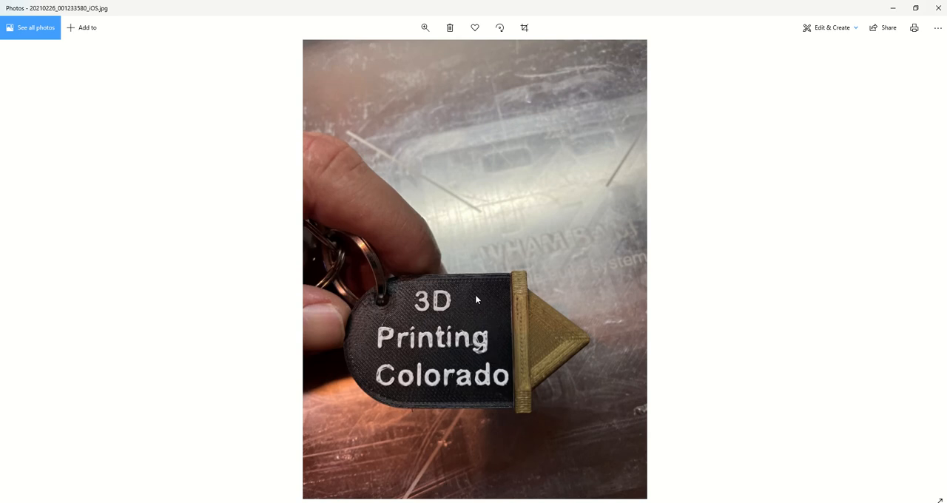
mouse_move(364, 336)
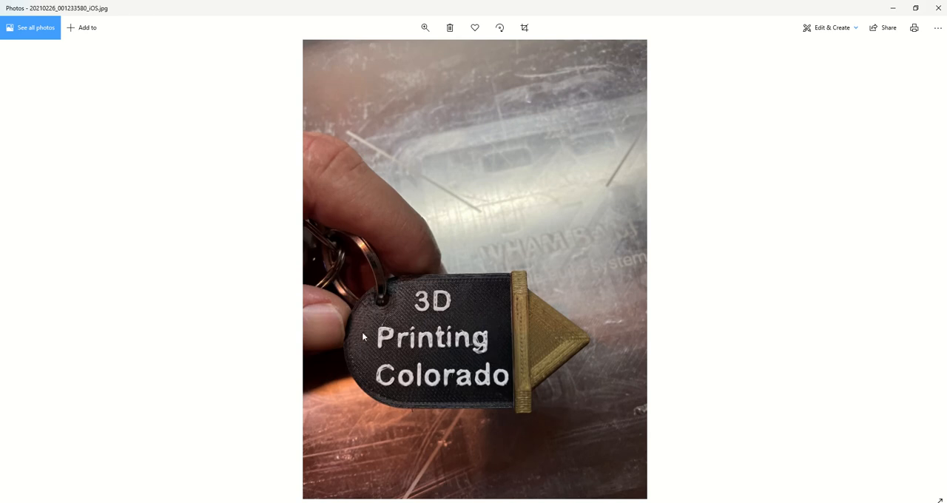
mouse_move(377, 377)
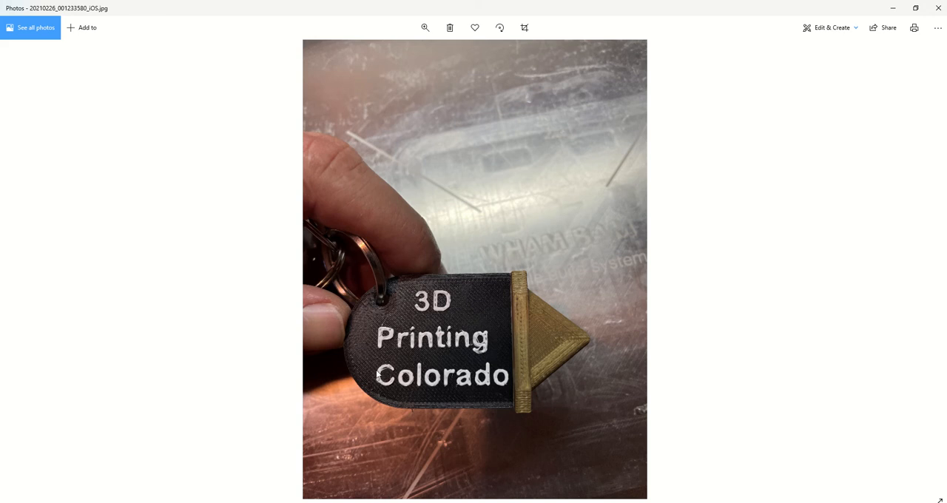
mouse_move(367, 335)
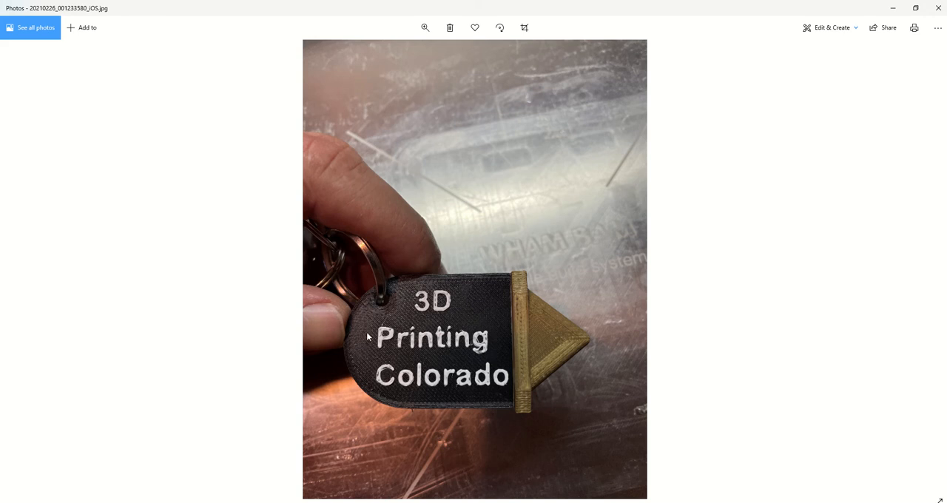
mouse_move(430, 339)
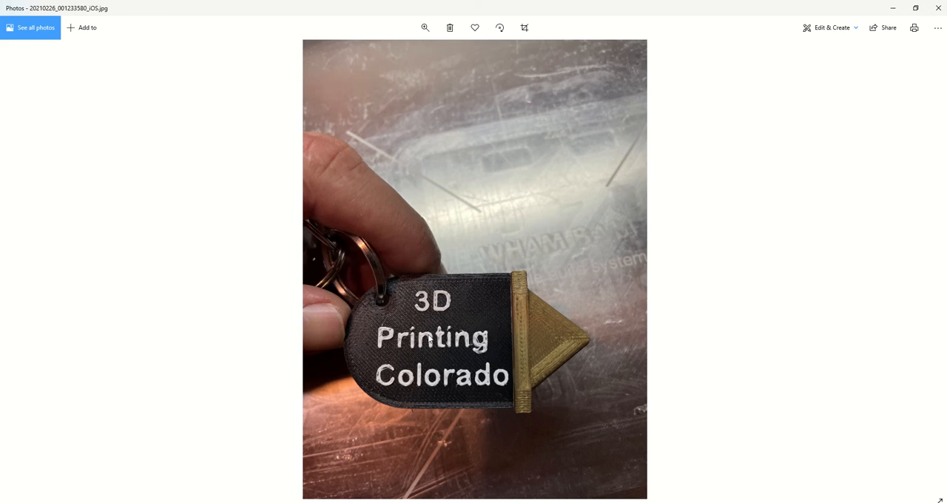
mouse_move(403, 310)
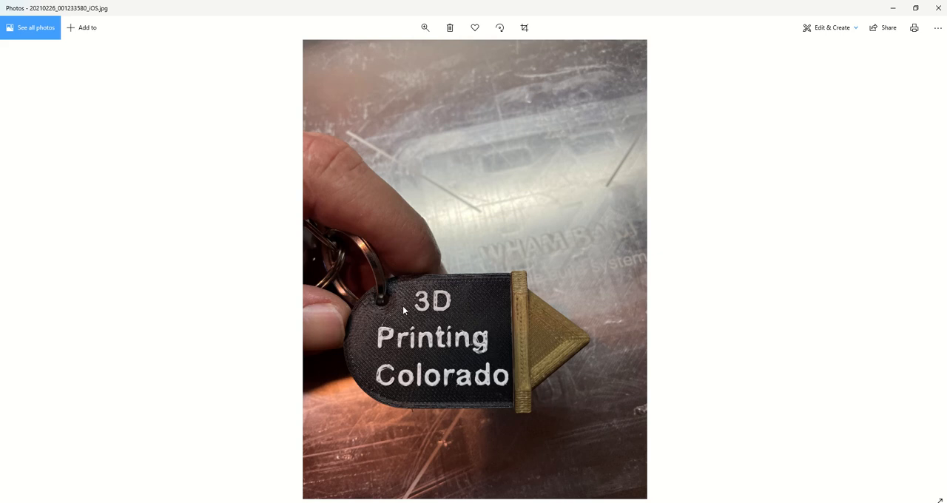
mouse_move(441, 300)
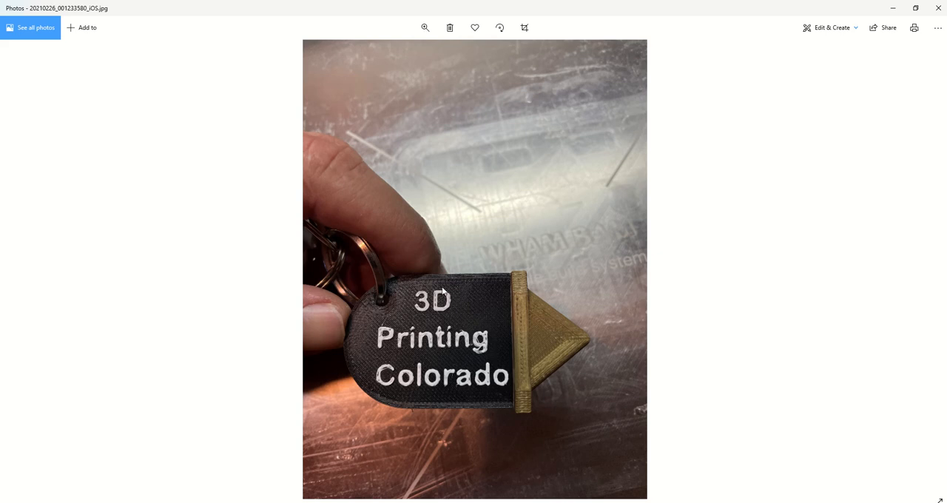
mouse_move(373, 287)
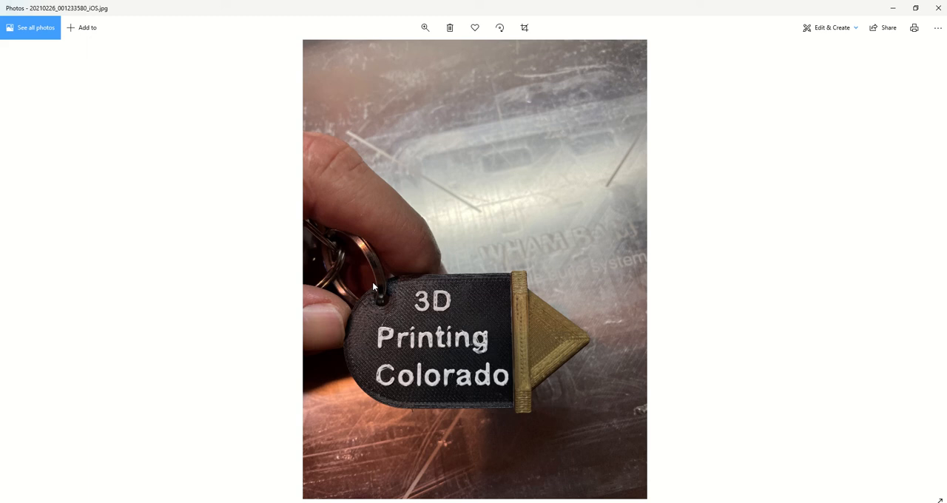
mouse_move(455, 298)
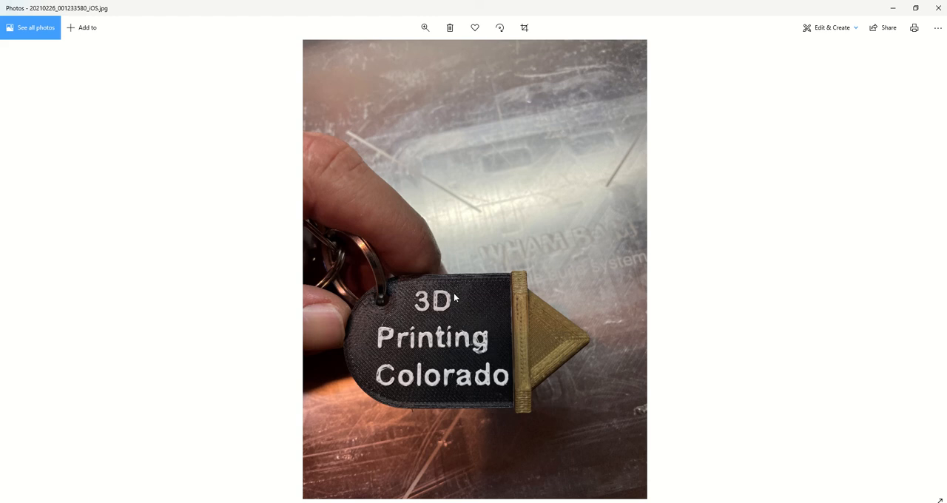
mouse_move(397, 339)
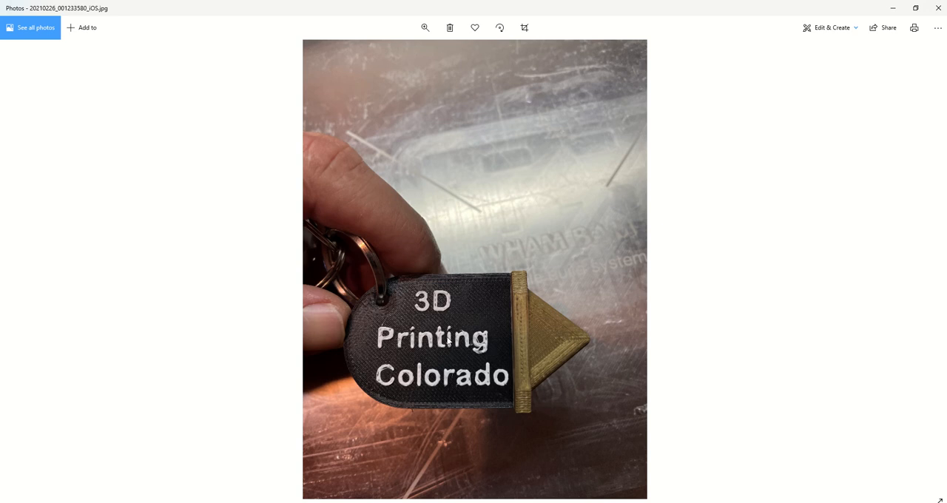
mouse_move(488, 305)
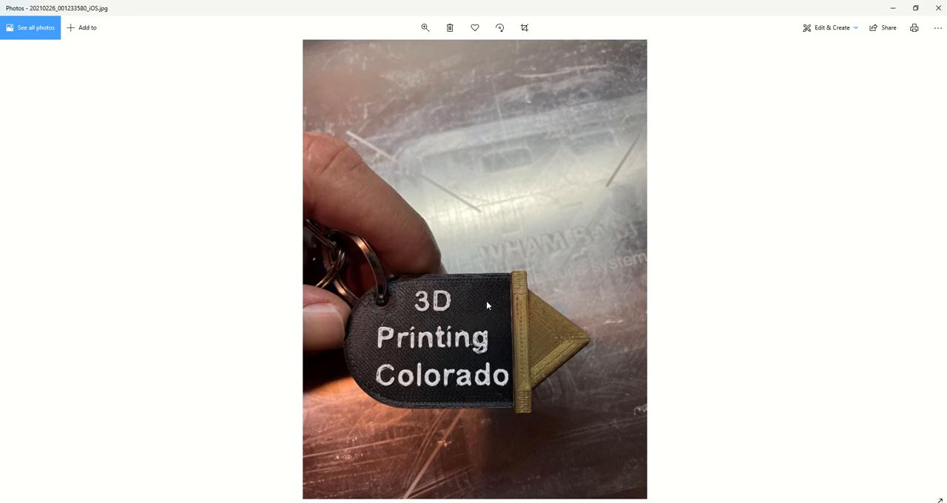
mouse_move(405, 305)
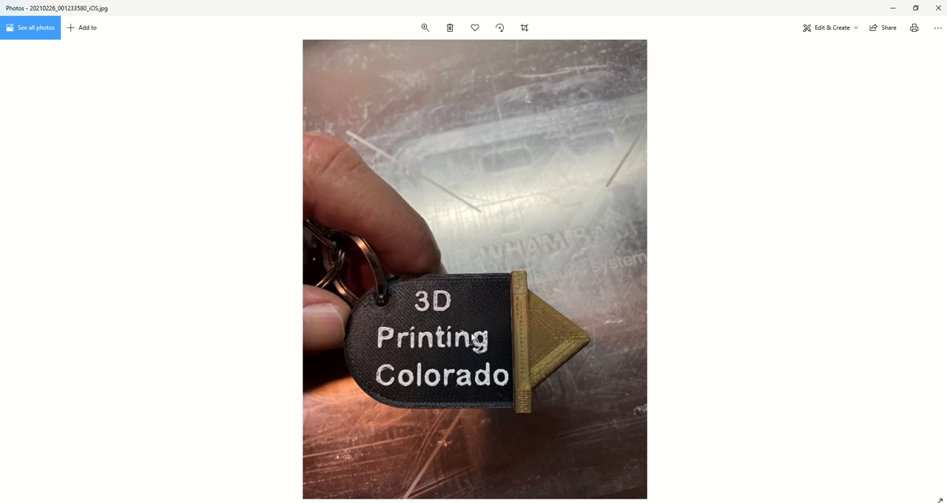
mouse_move(468, 320)
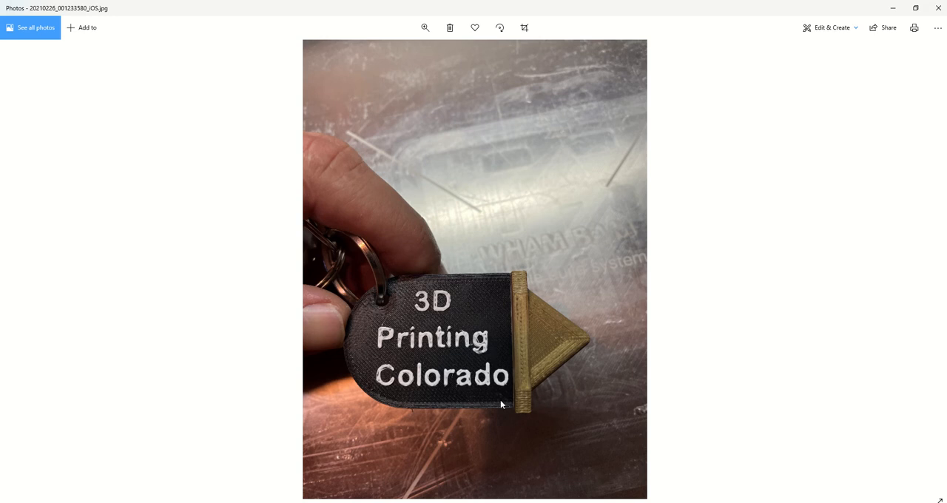
mouse_move(522, 360)
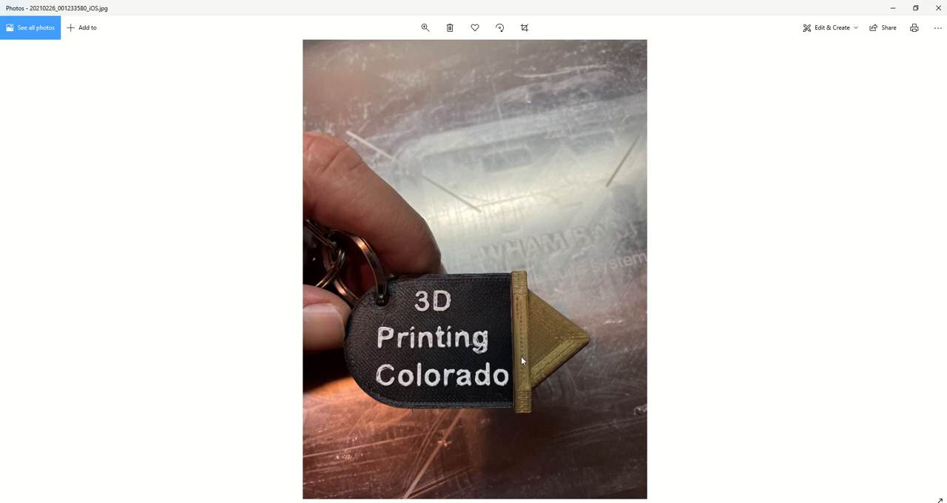
mouse_move(536, 364)
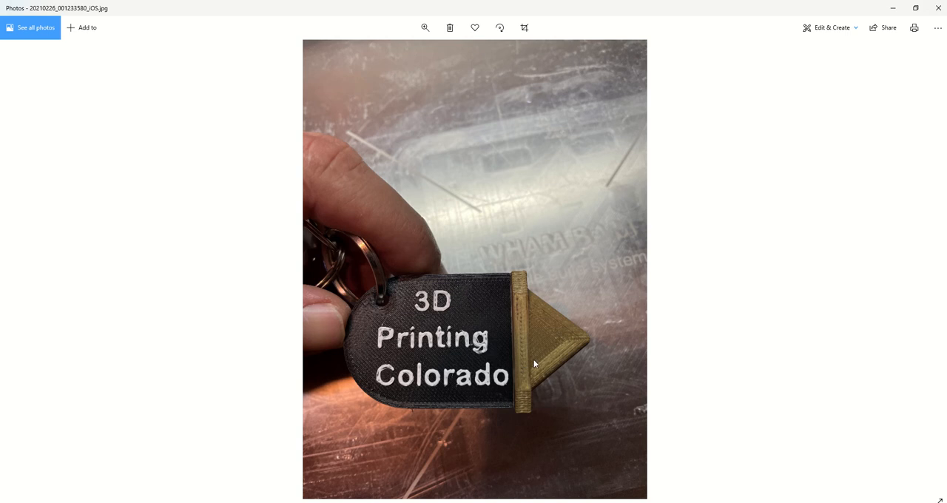
mouse_move(503, 407)
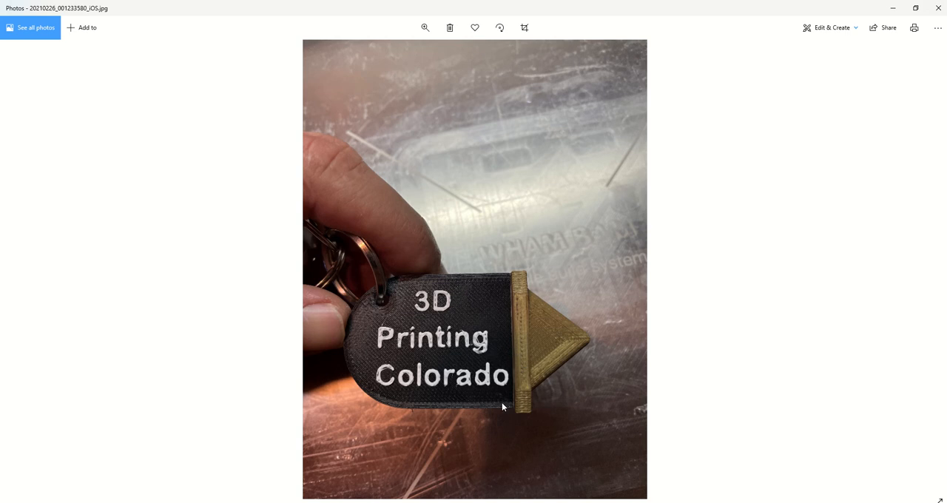
mouse_move(523, 331)
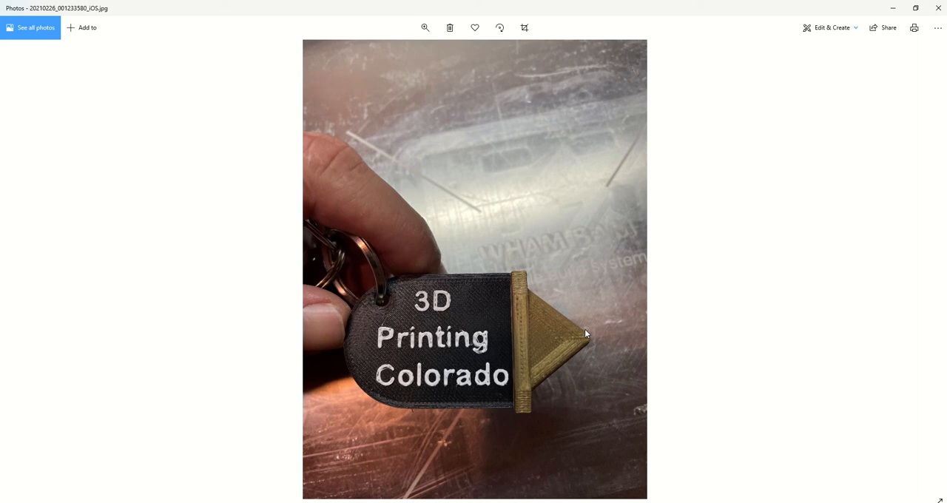
Advance to the edge-on photo of the keychain held between fingers
key(Right)
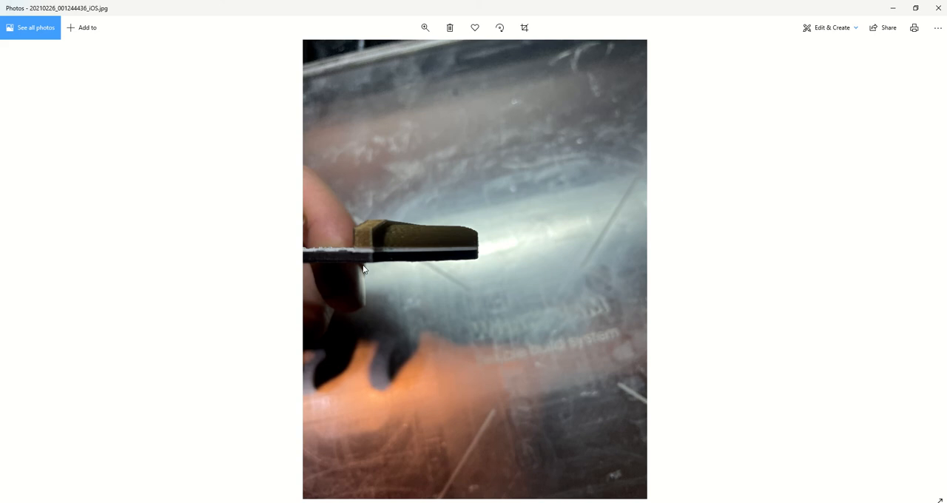
mouse_move(189, 150)
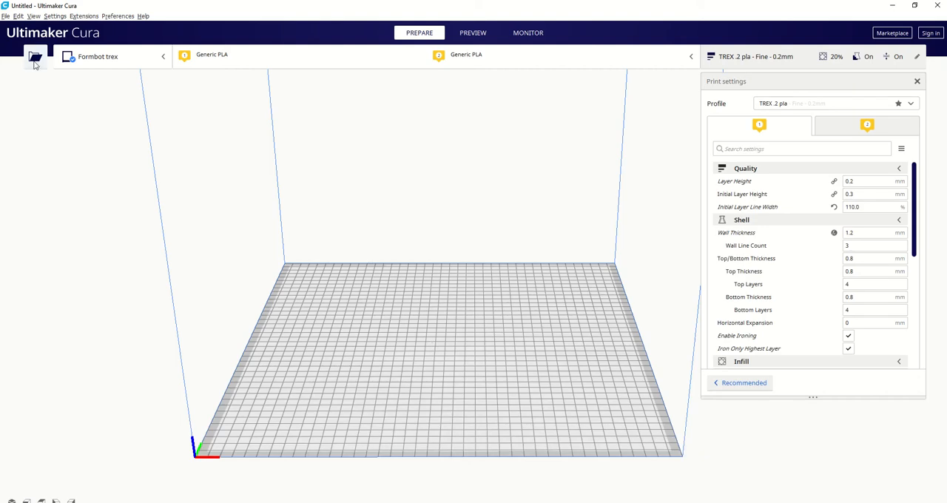
Load the 'Colorado 3d printing' model from Desktop > 2021 projects > D3D key chain onto the build plate
click(34, 58)
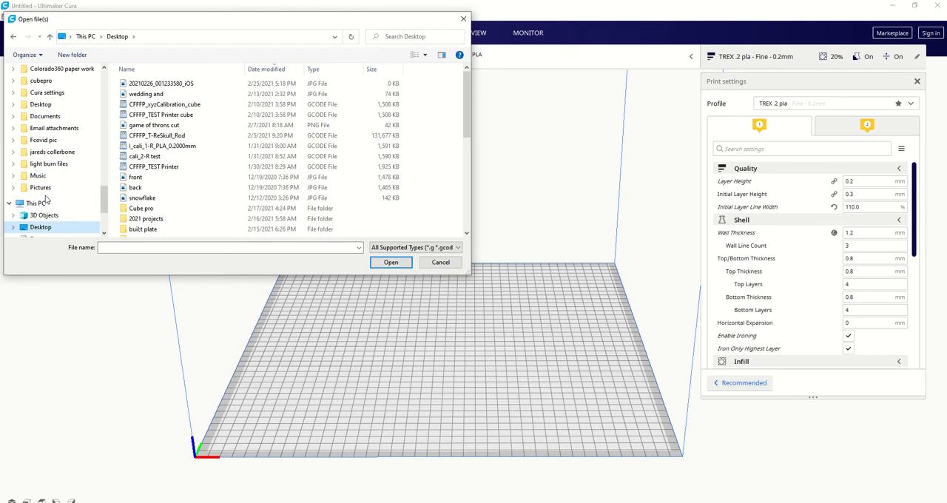
click(145, 189)
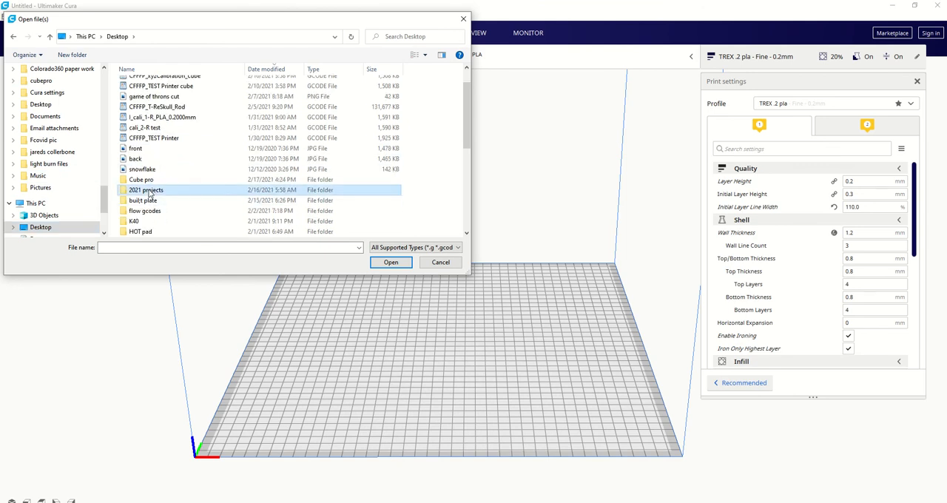
double_click(145, 189)
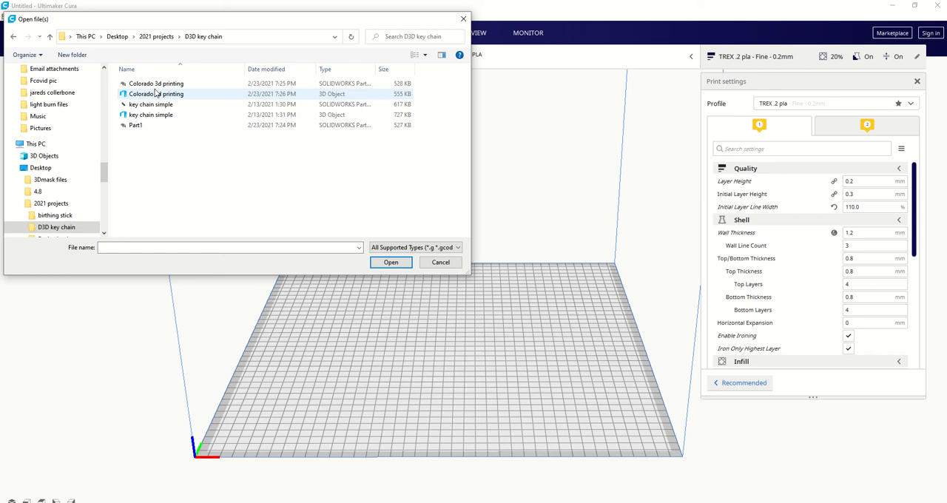
click(155, 93)
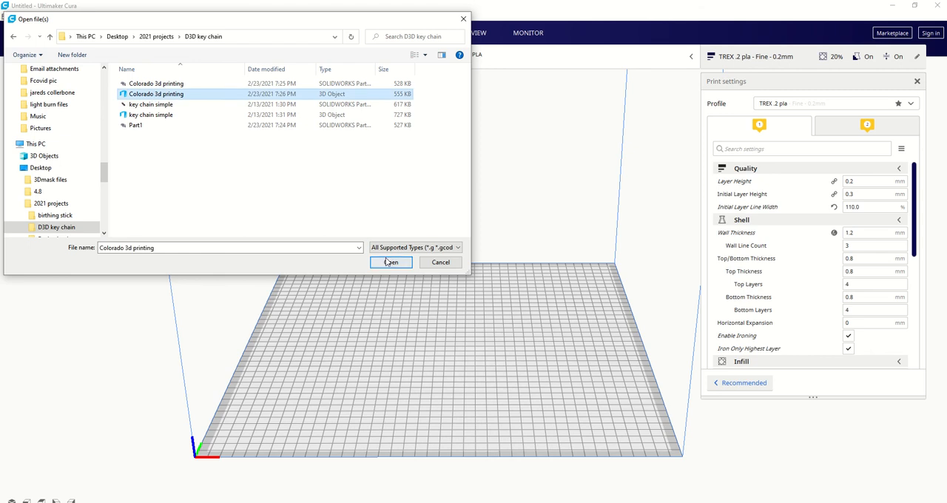
click(391, 264)
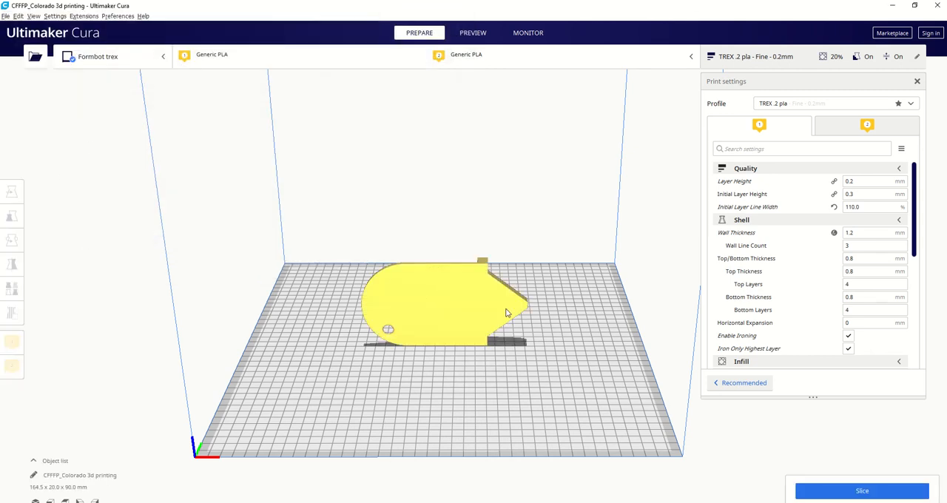
Lay the keychain flat on the build plate with its lettering up by aligning its bottom face, then inspect it
click(12, 240)
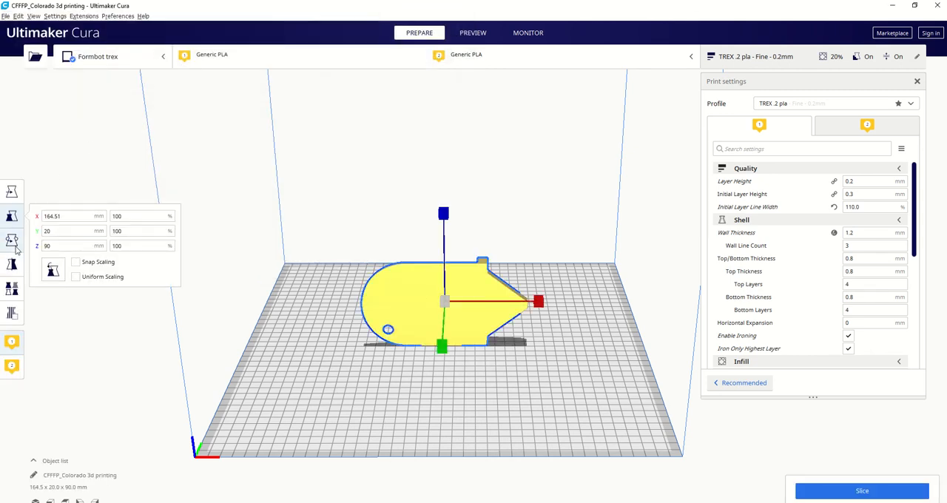
click(12, 240)
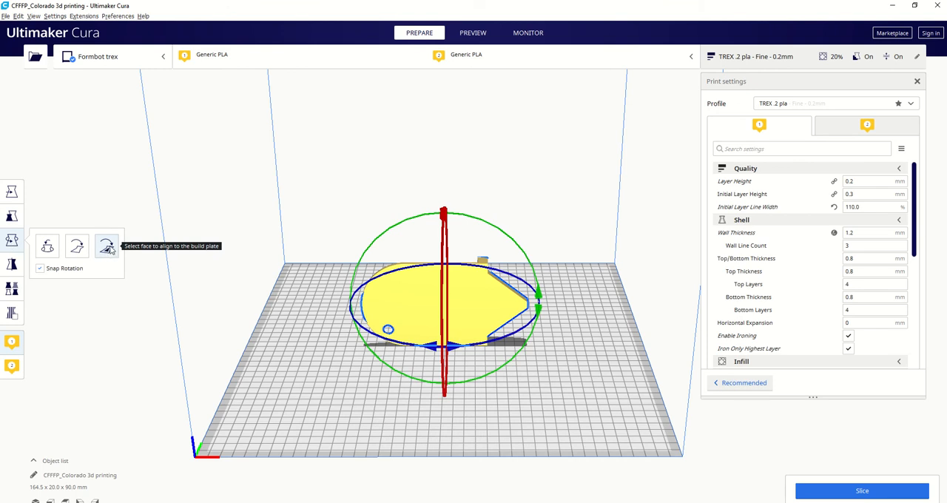
click(107, 245)
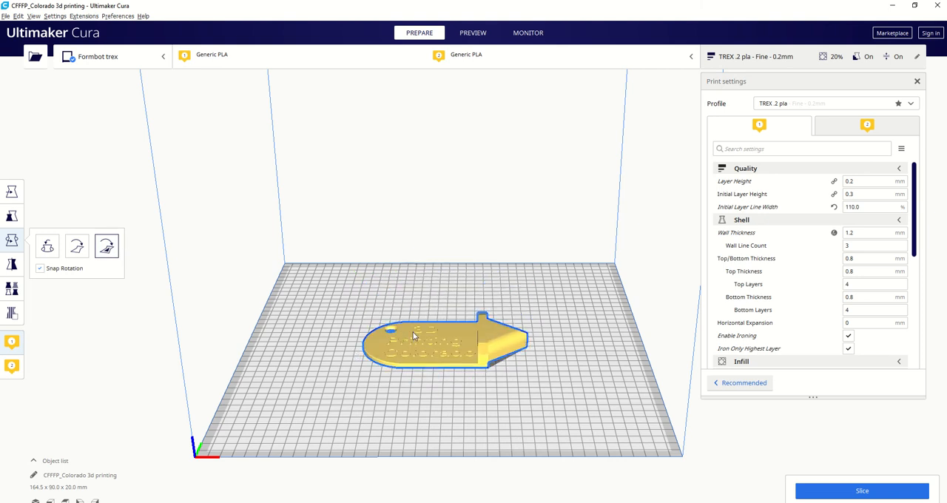
scroll(up, 3)
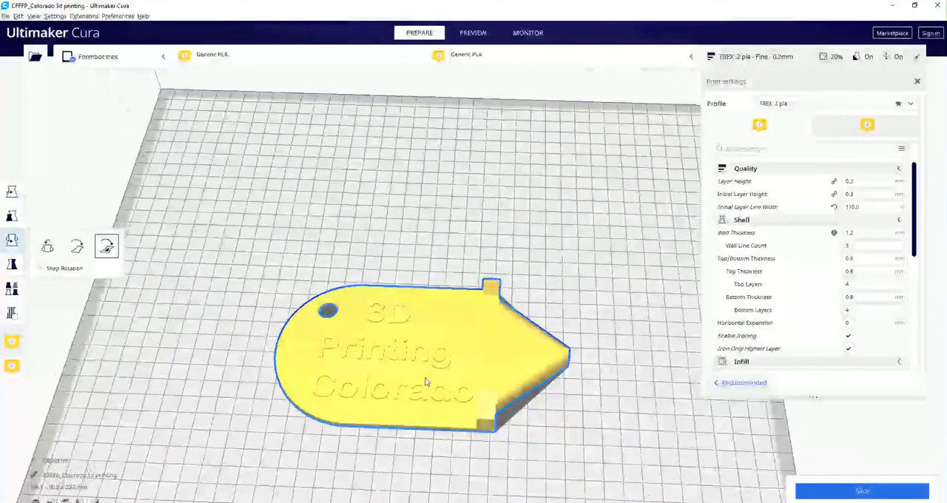
drag(426, 382, 503, 361)
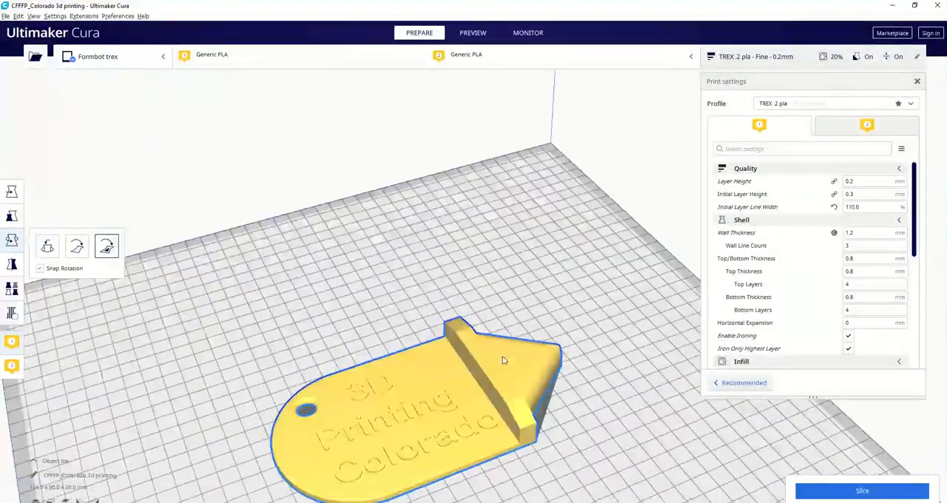
drag(503, 361, 399, 347)
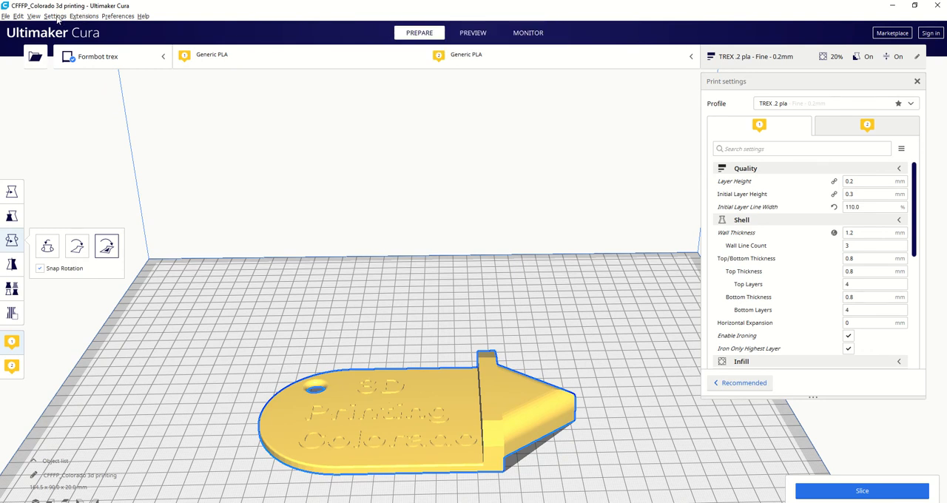
In Post Processing > Modify G-Code, add a Filament Change script and then remove it again
click(84, 14)
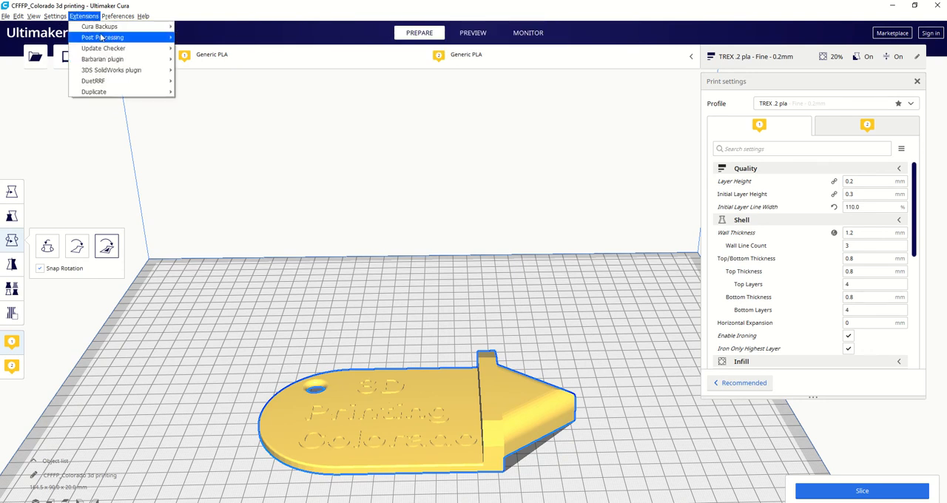
click(103, 37)
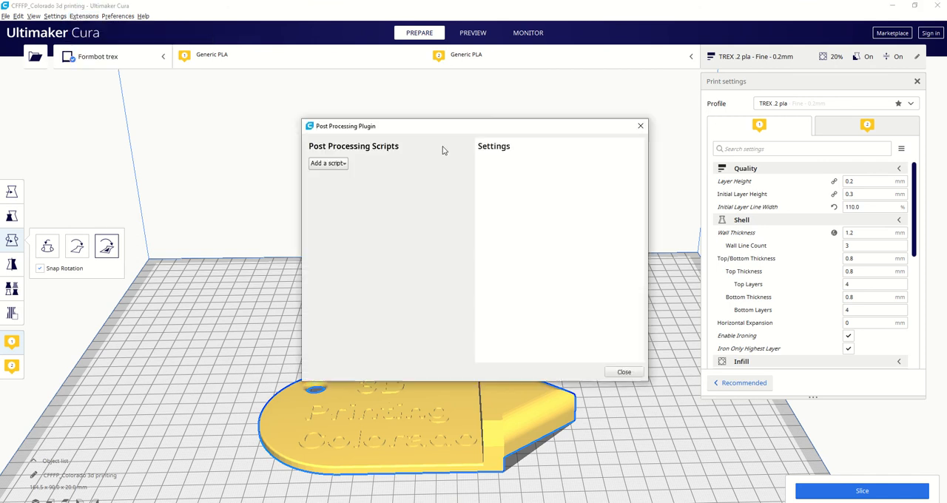
click(329, 163)
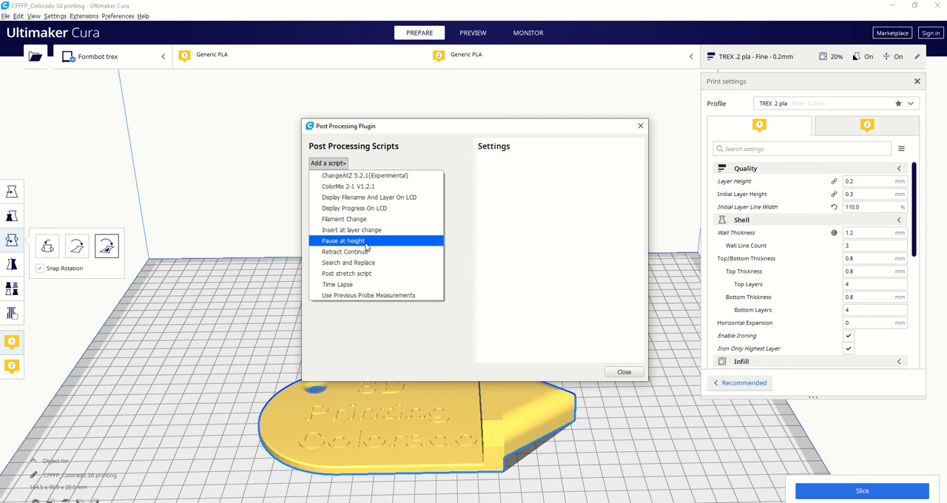
mouse_move(353, 251)
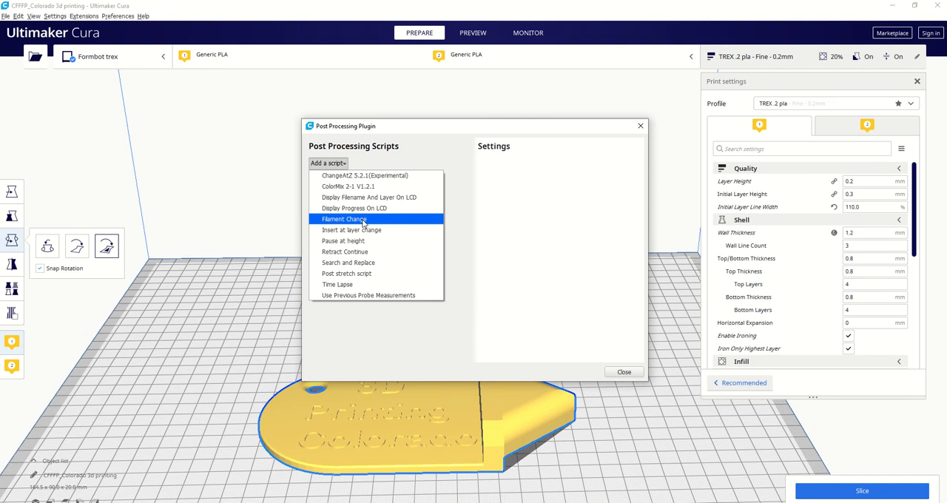
click(342, 219)
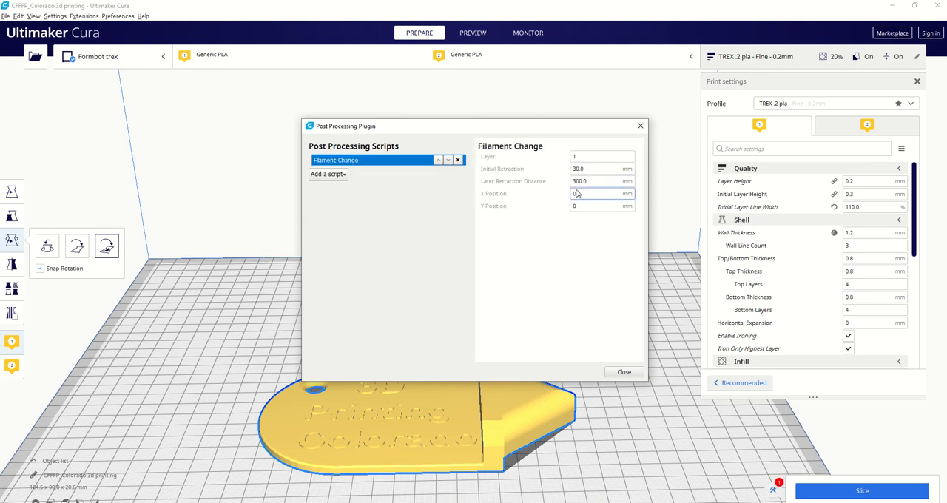
mouse_move(512, 180)
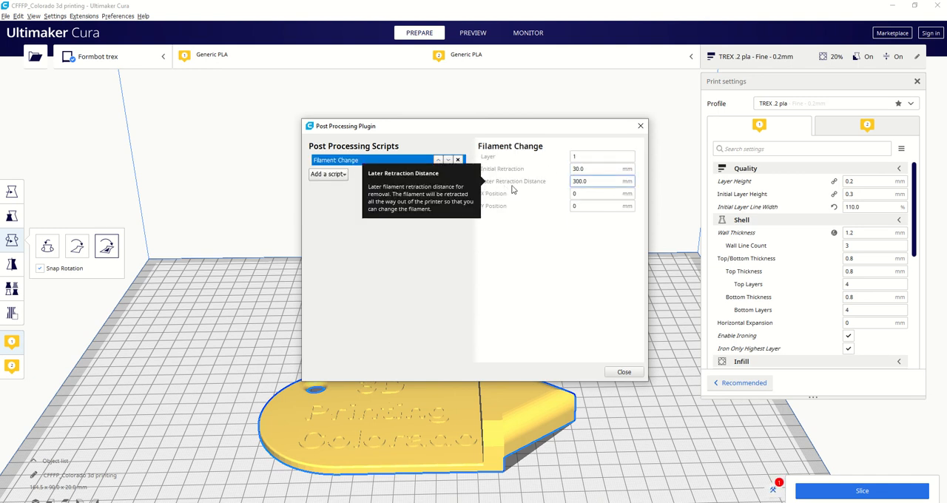
mouse_move(532, 168)
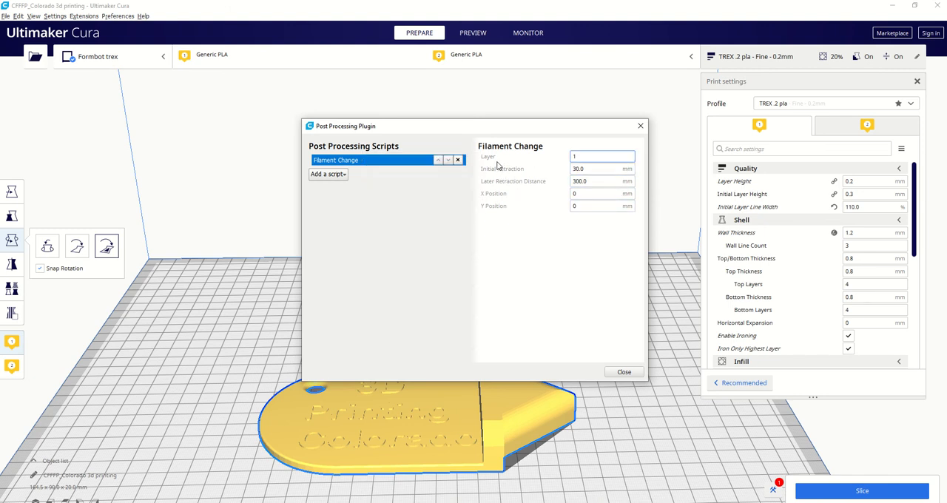
click(600, 206)
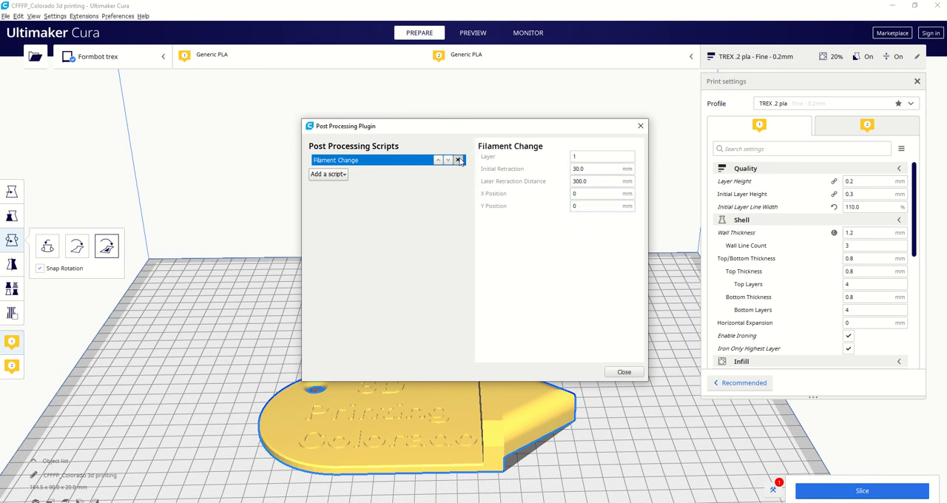
click(327, 163)
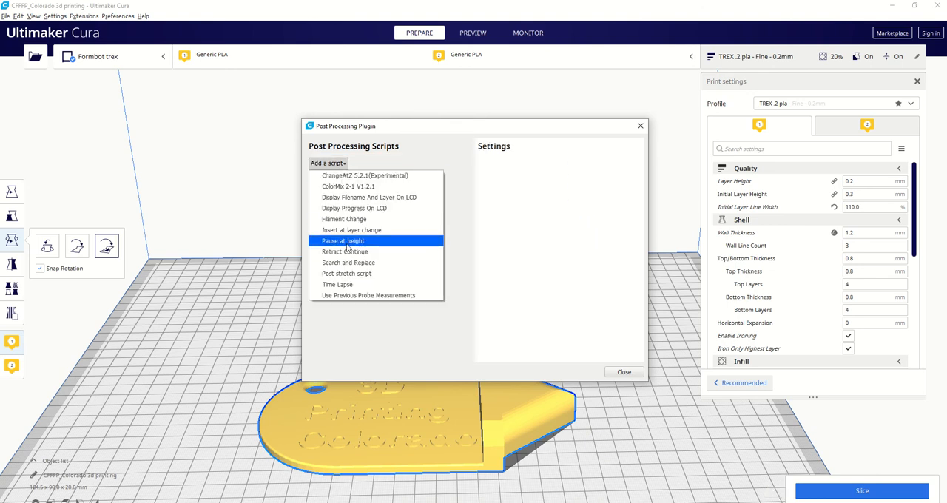
click(343, 240)
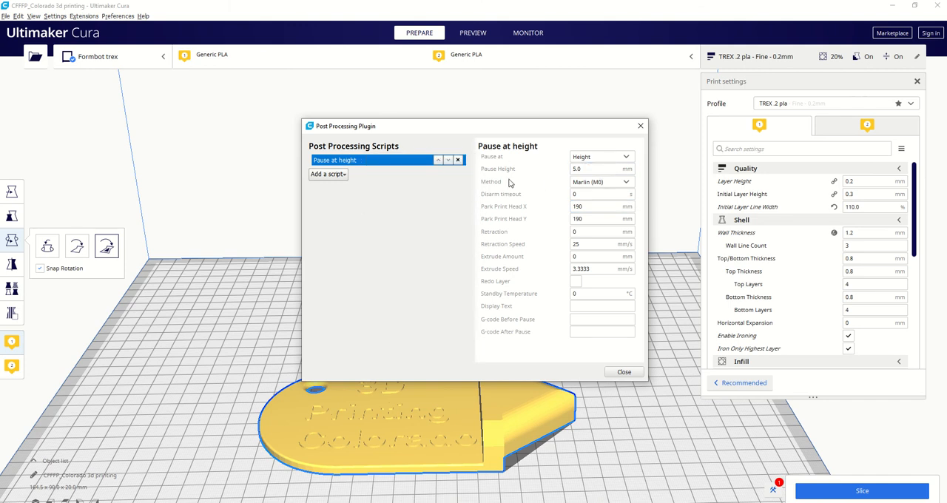
click(600, 219)
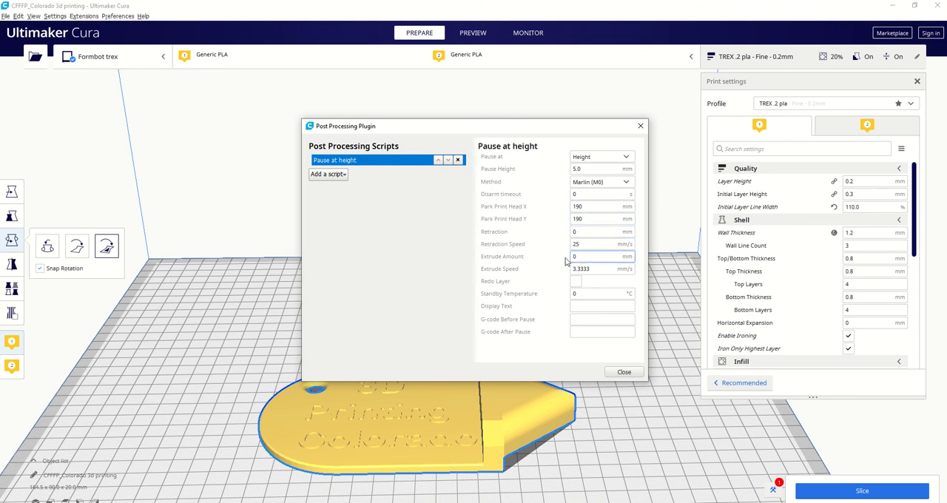
click(600, 169)
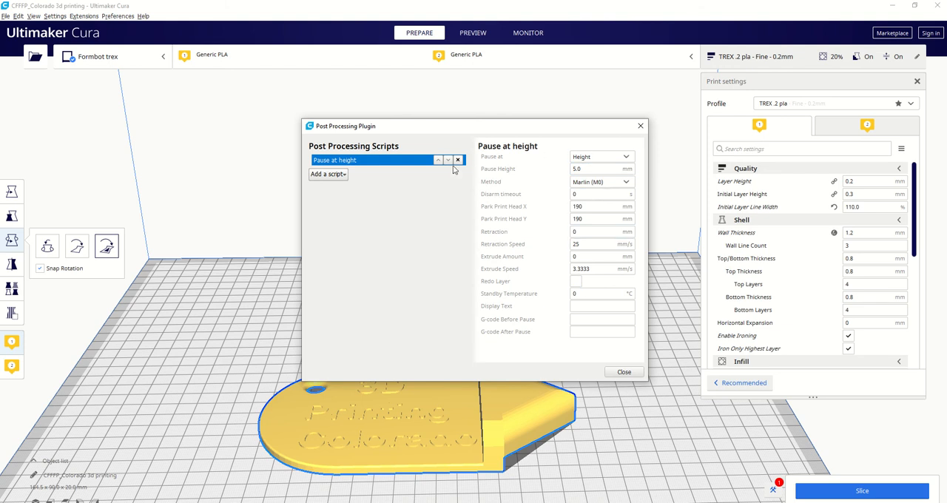
click(327, 162)
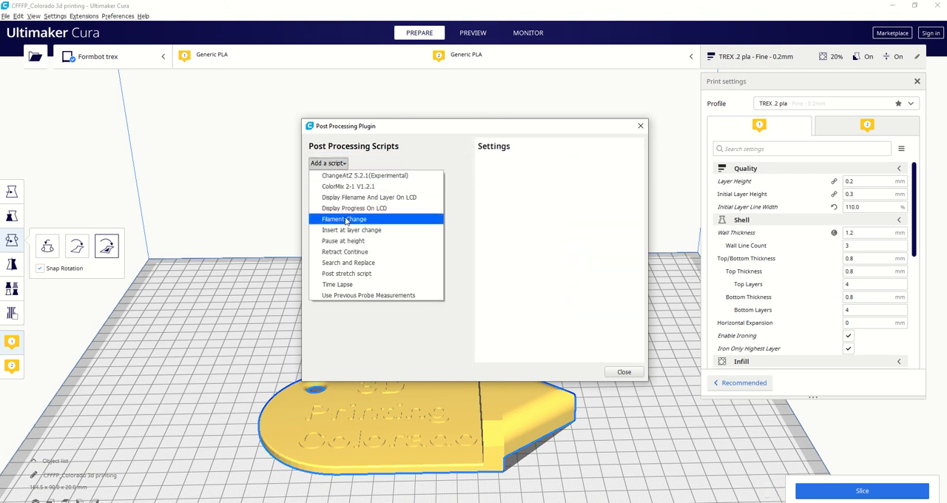
Add three Filament Change scripts to the post-processing list and close the window
click(343, 219)
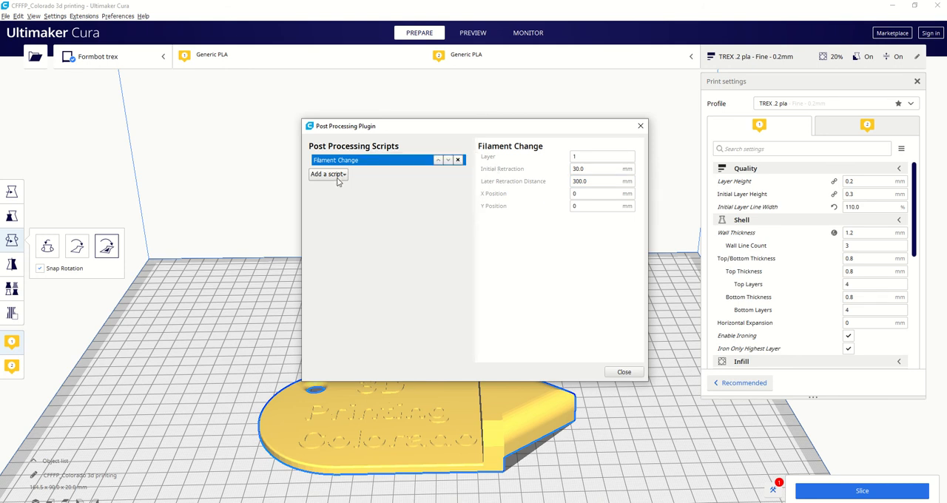
click(327, 175)
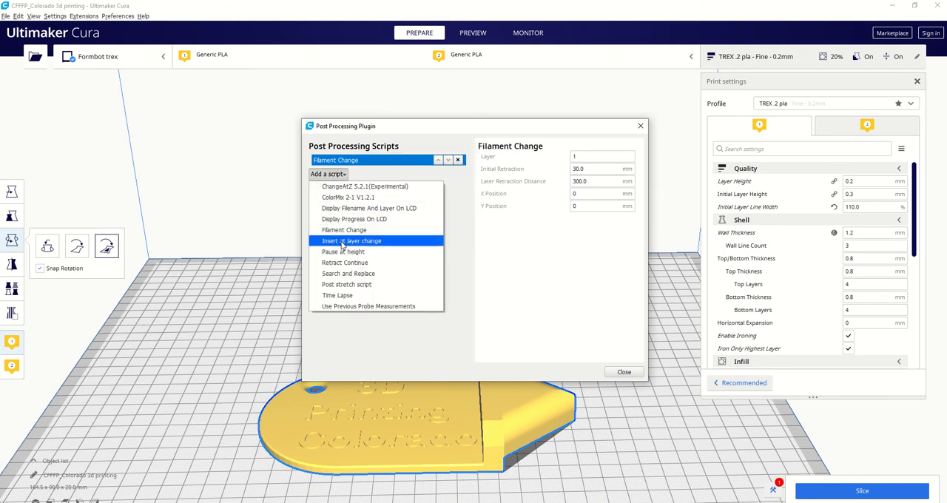
click(343, 229)
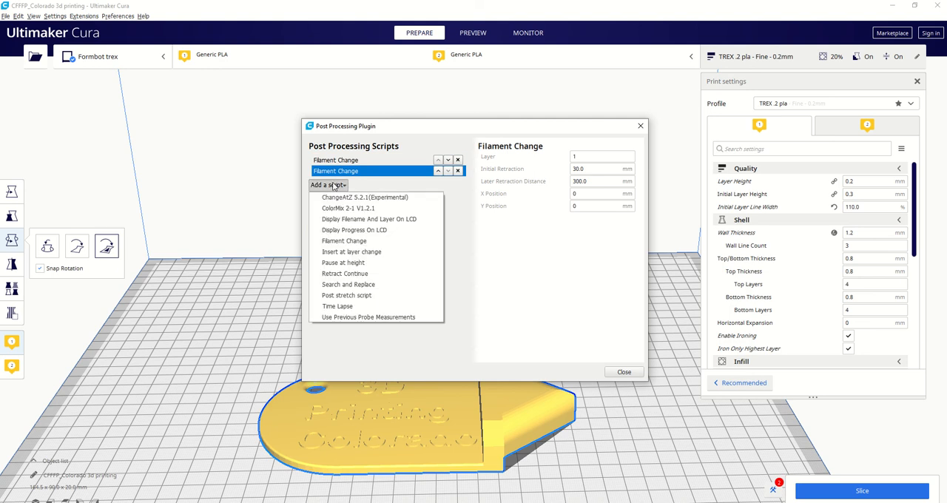
click(343, 240)
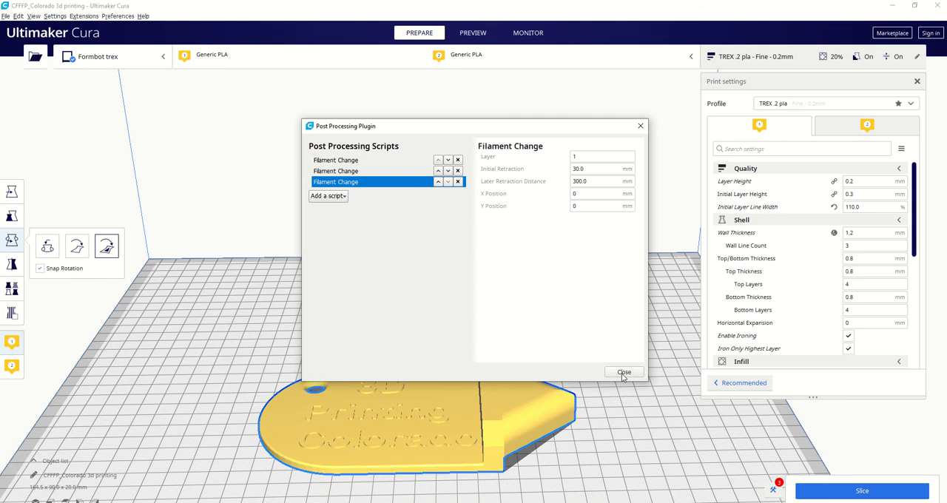
click(624, 373)
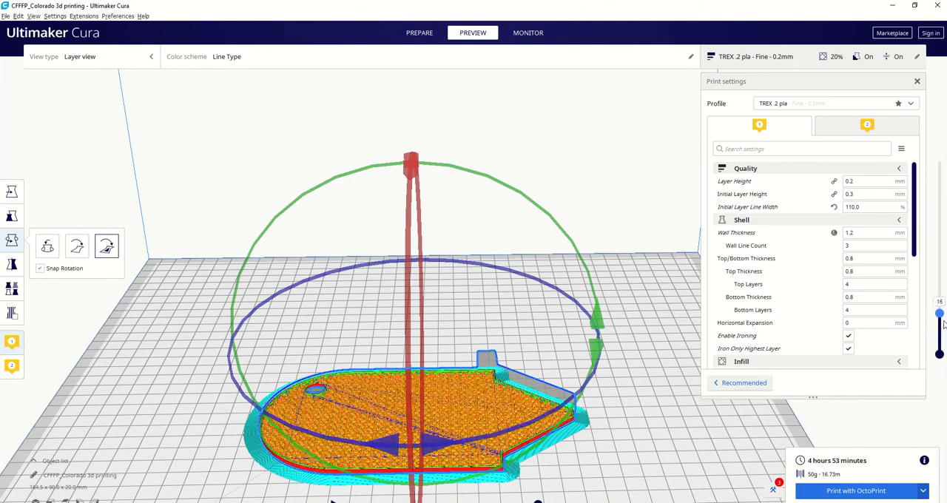
Move the layer slider to preview the raised lettering at different layer heights
drag(939, 311, 939, 303)
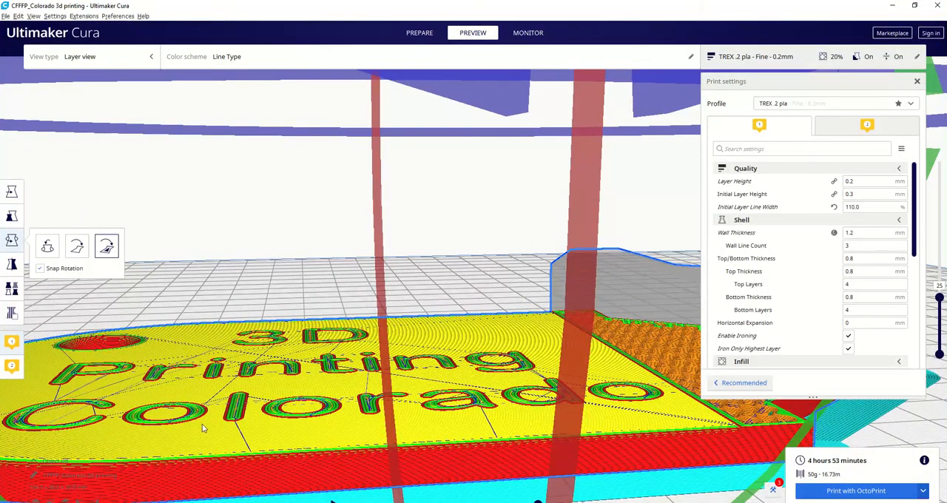
mouse_move(938, 299)
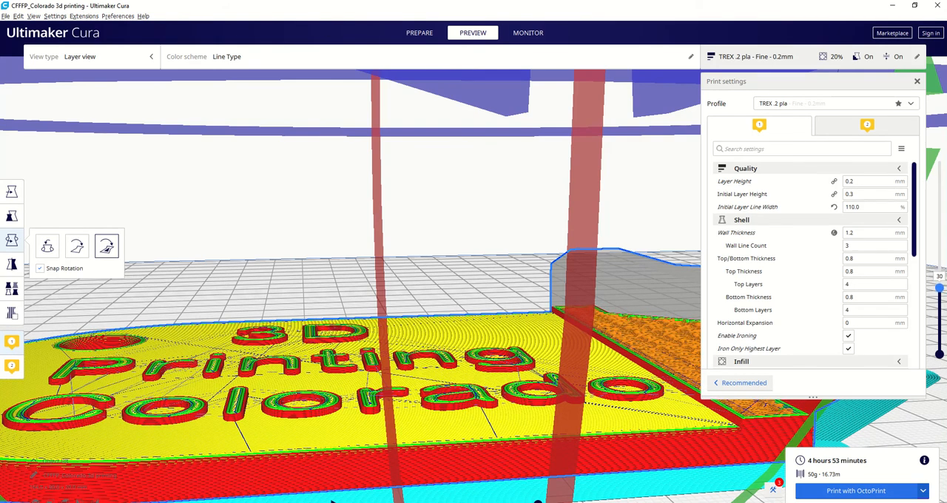
drag(938, 288, 938, 308)
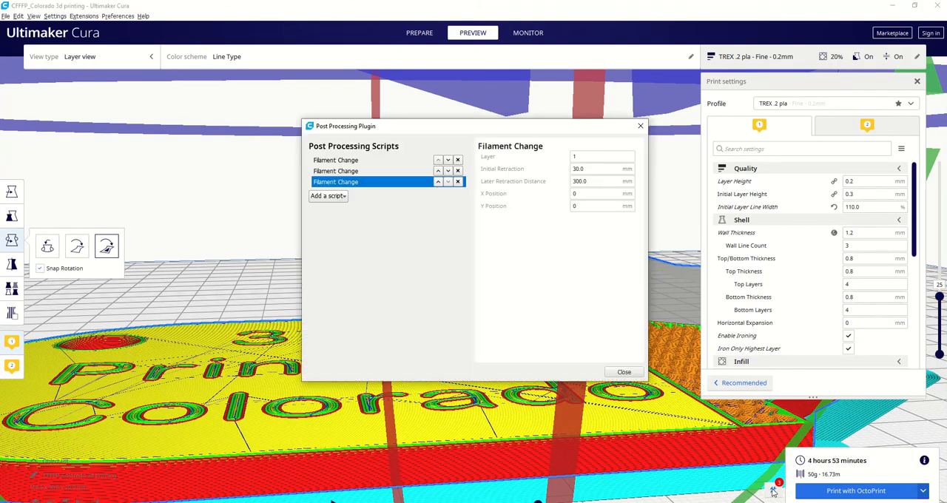
Set the first Filament Change script to layer 25 and close the scripts window
click(602, 157)
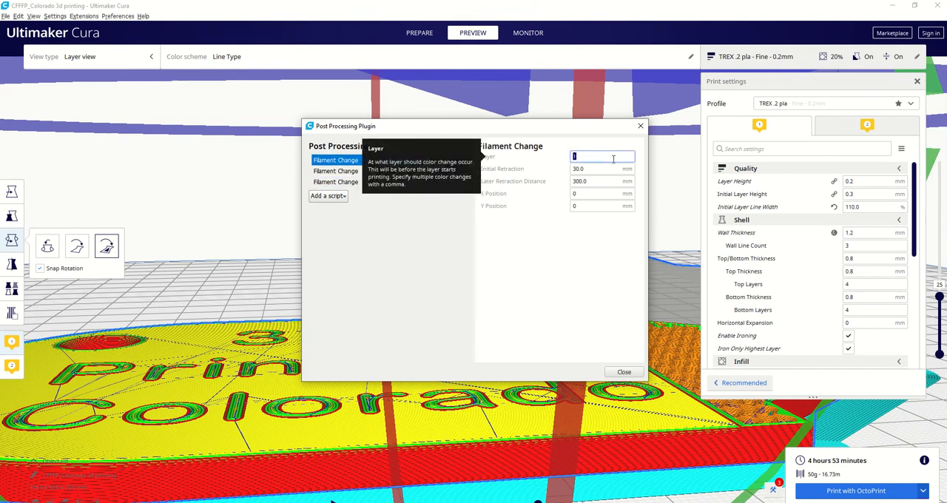
text(25)
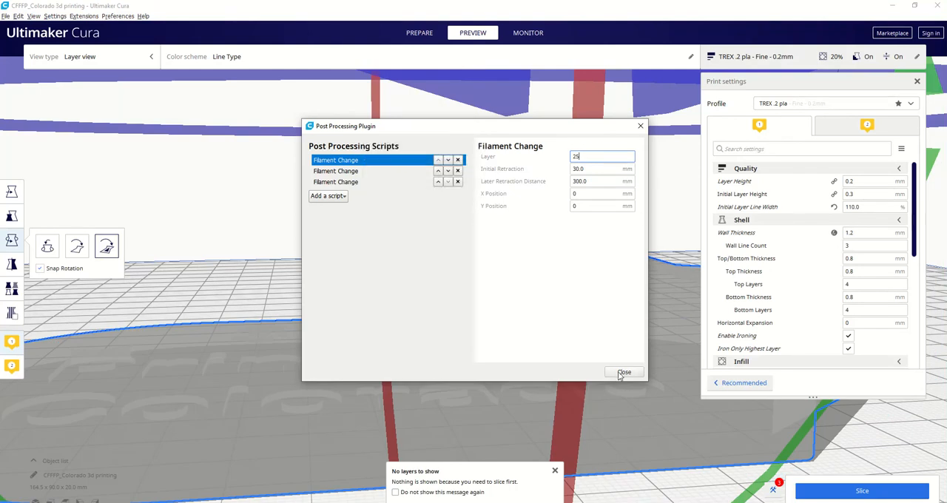
click(624, 373)
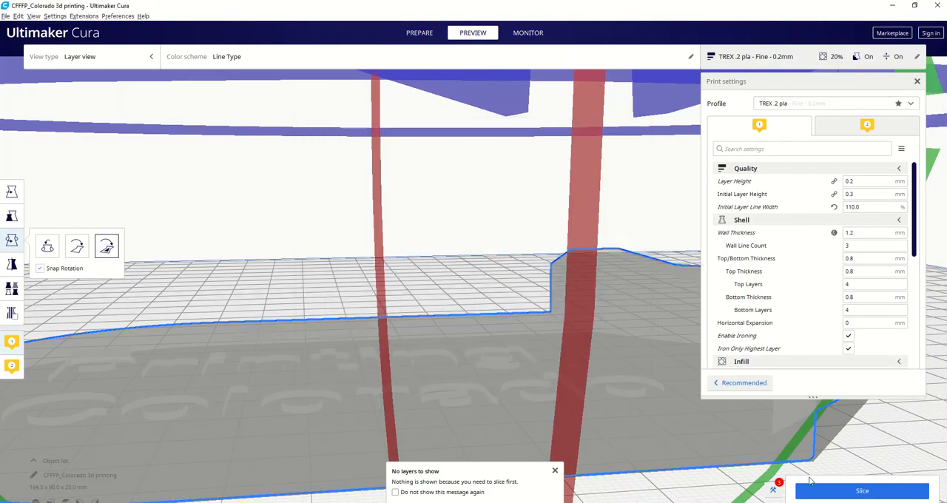
Re-slice the keychain with the layer-25 filament change applied
click(860, 491)
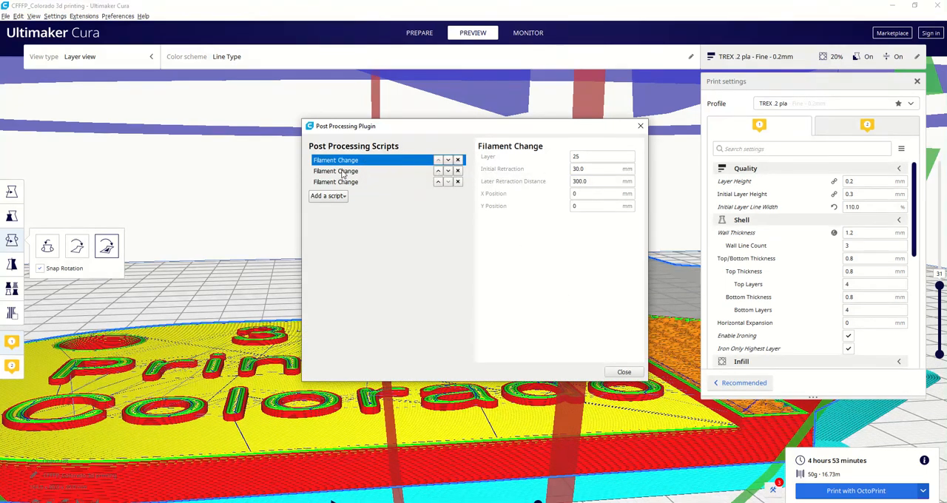
Set the second Filament Change to layer 31, remove the third script, and close the scripts window
click(334, 172)
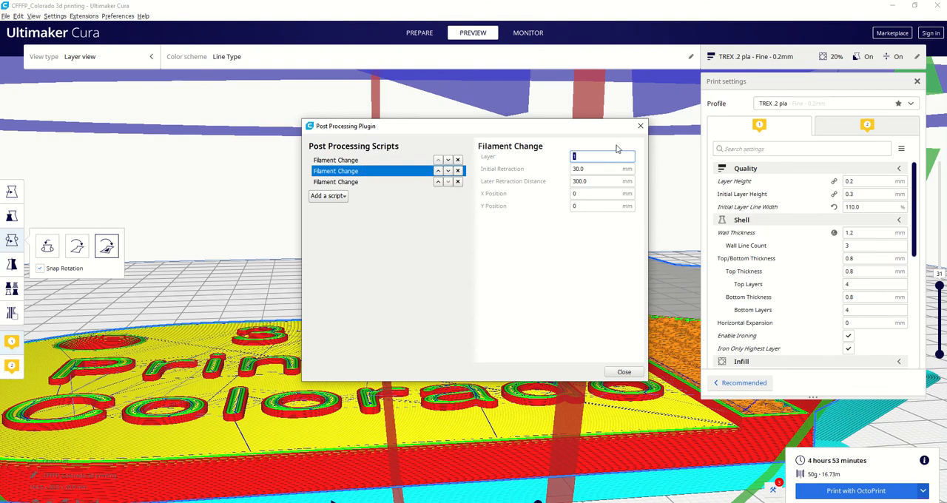
text(31)
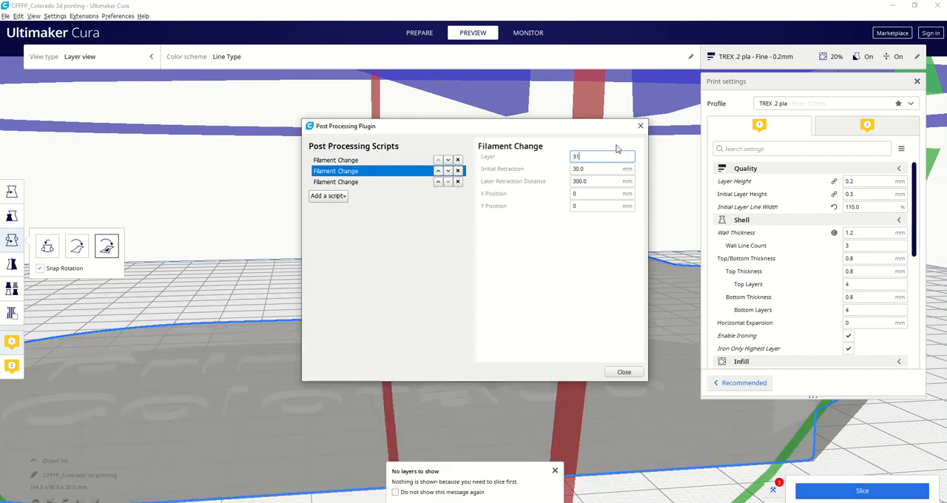
mouse_move(411, 198)
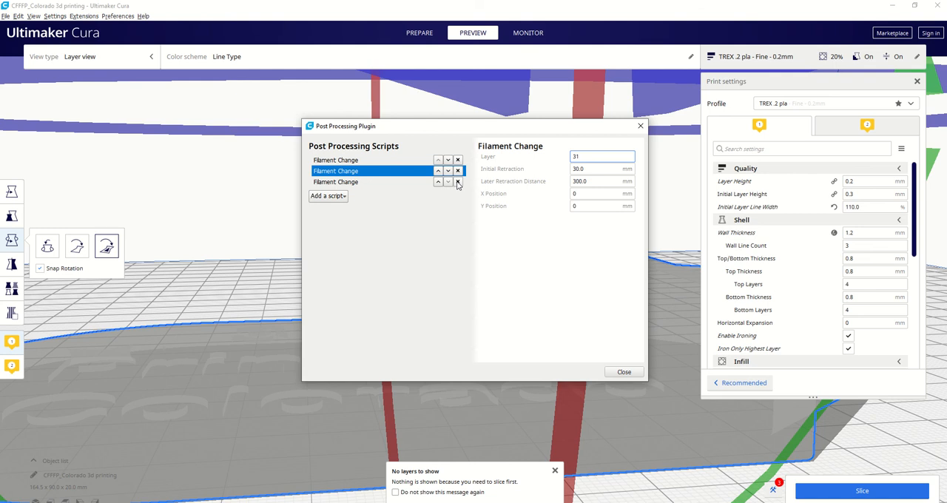
click(458, 182)
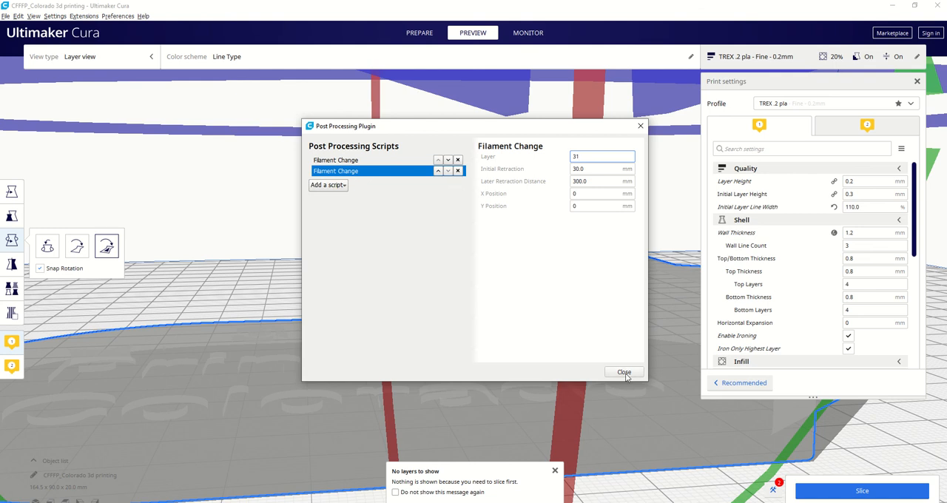
click(624, 372)
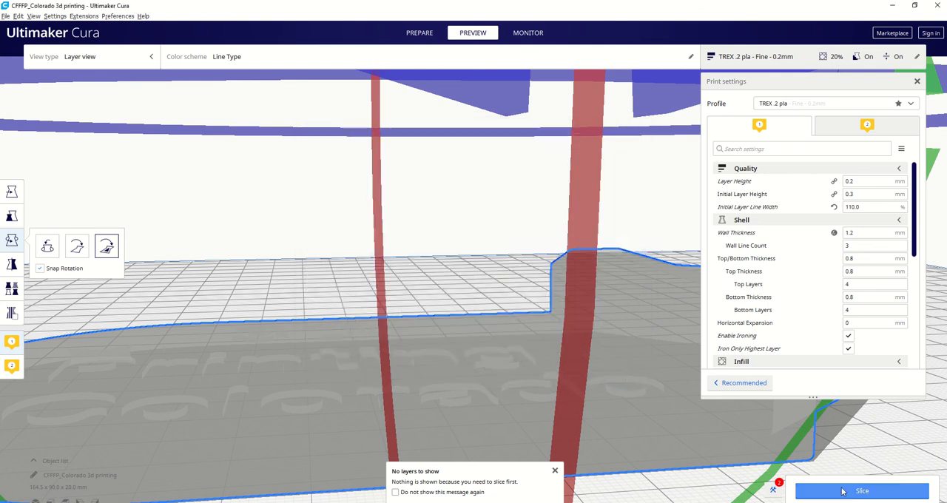
Slice the keychain with both filament changes, giving a 4 hours 53 minutes estimate
click(861, 491)
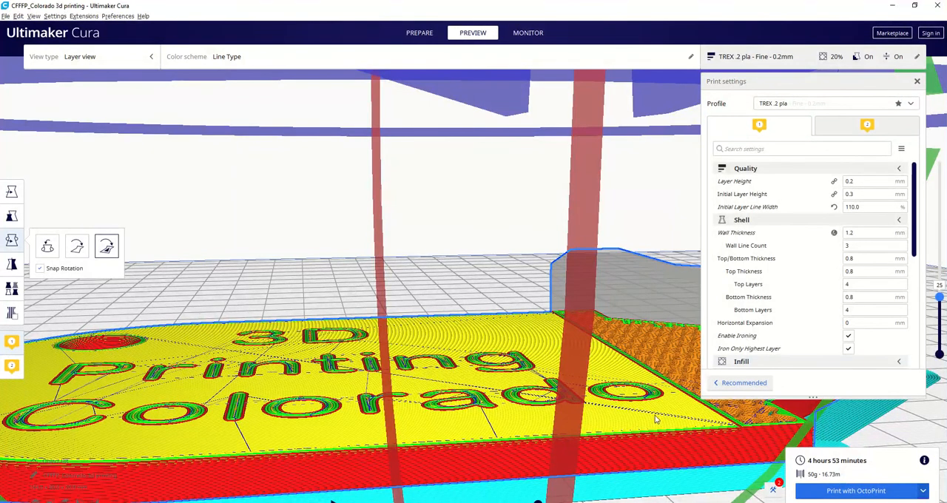
mouse_move(641, 390)
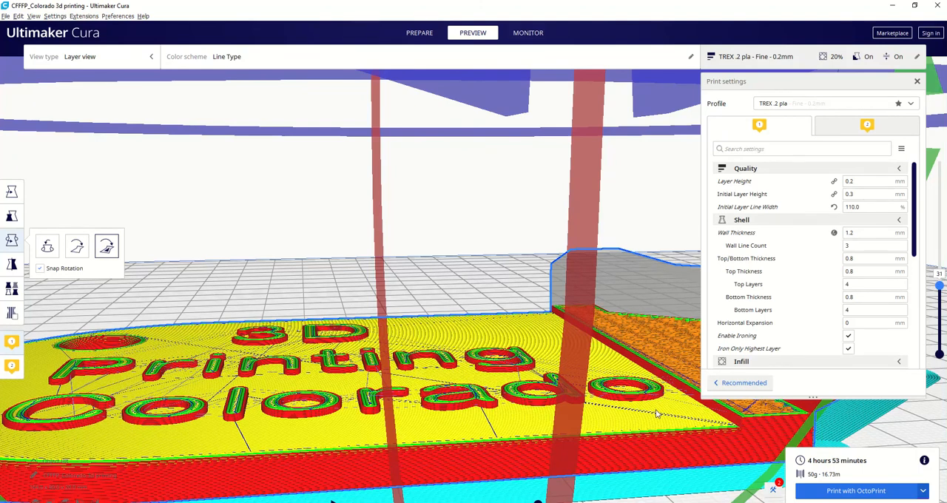
mouse_move(639, 406)
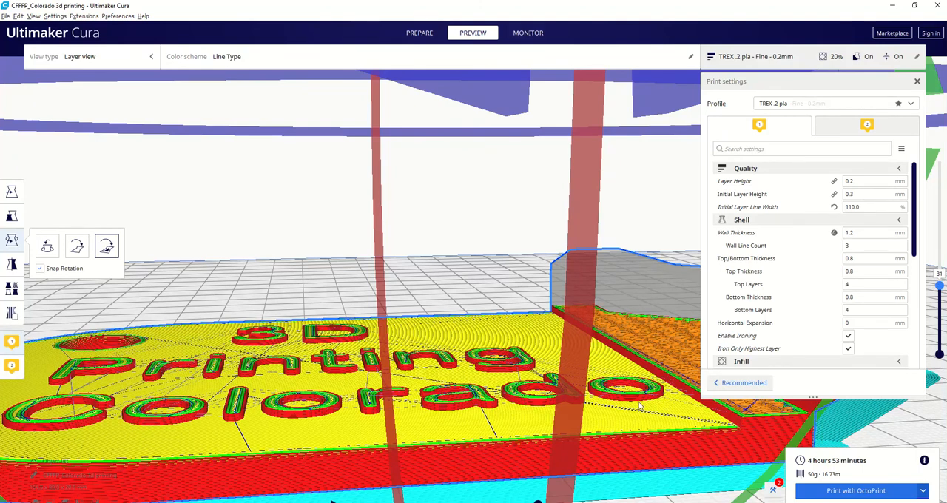
mouse_move(654, 362)
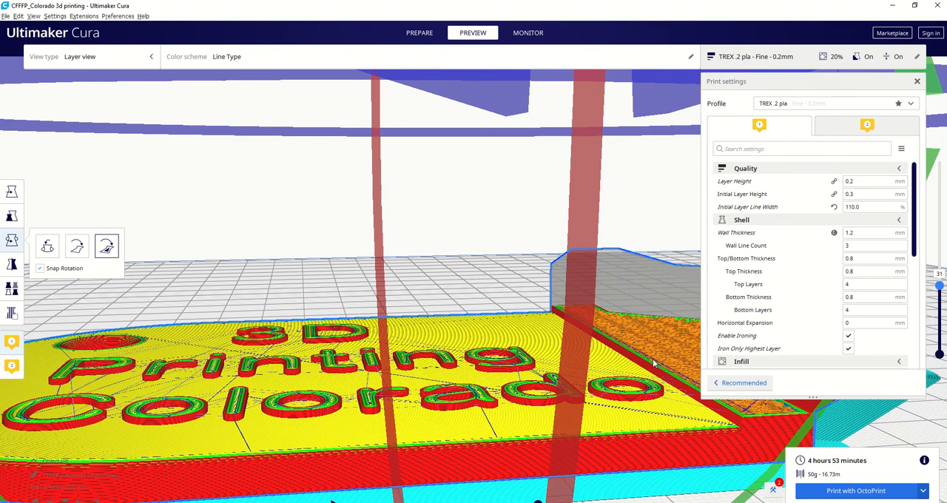